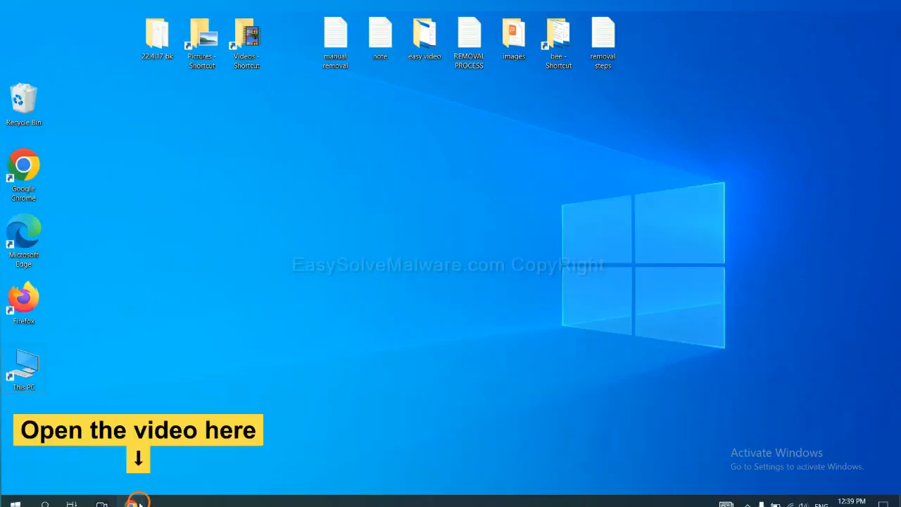
# - Download the SpyHunter for Windows installer from the easysolvemalware guide in Chrome and run it
pyautogui.click(131, 504)
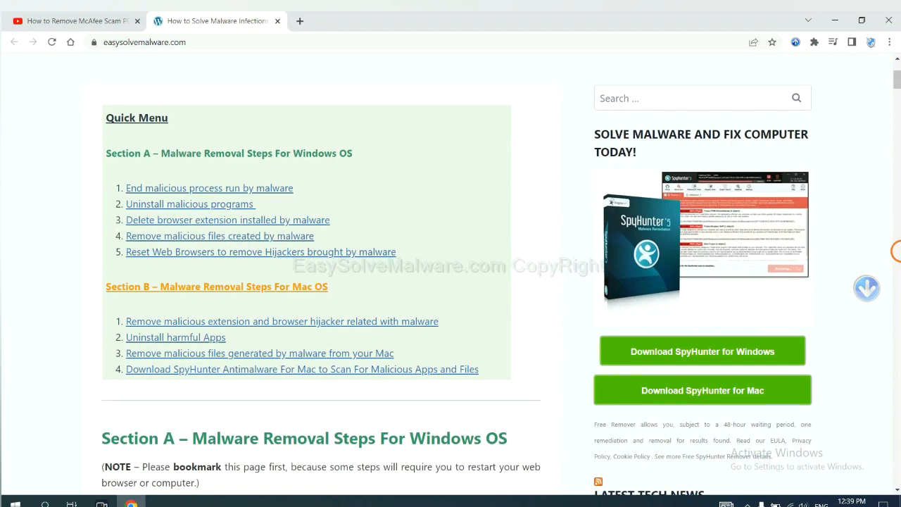
pyautogui.scroll(-3)
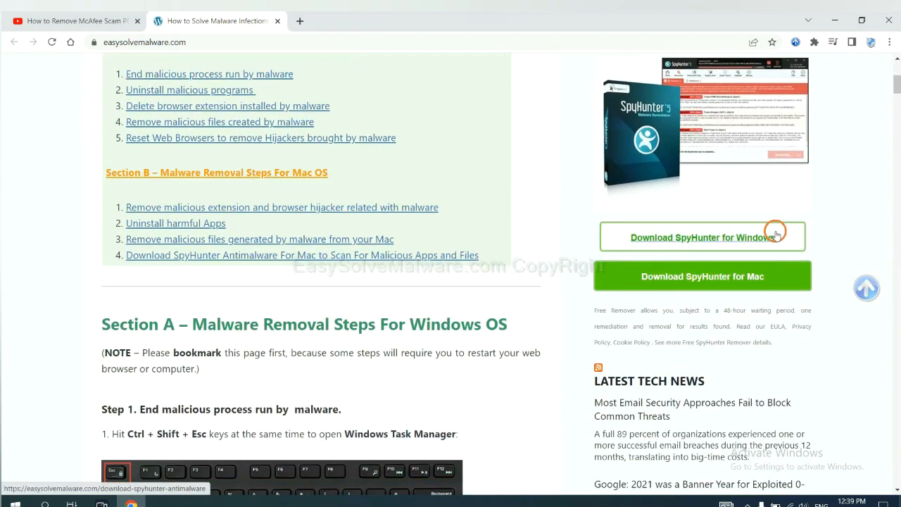
pyautogui.click(702, 238)
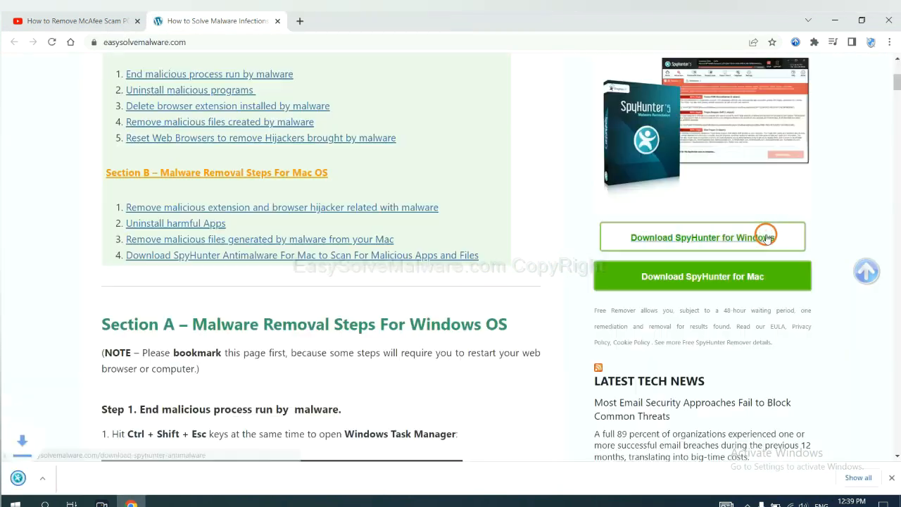
pyautogui.click(702, 237)
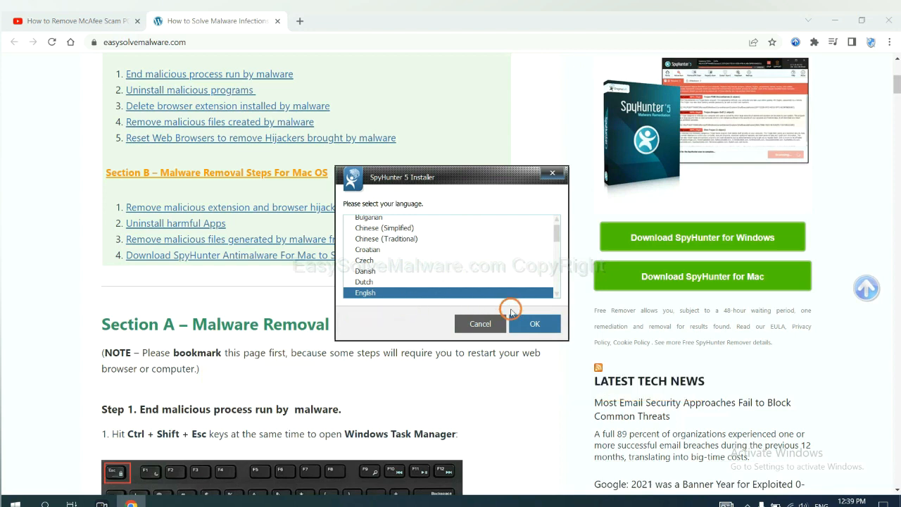
# - Install SpyHunter 5 in English, accepting the EULA and Privacy Policy
pyautogui.click(534, 323)
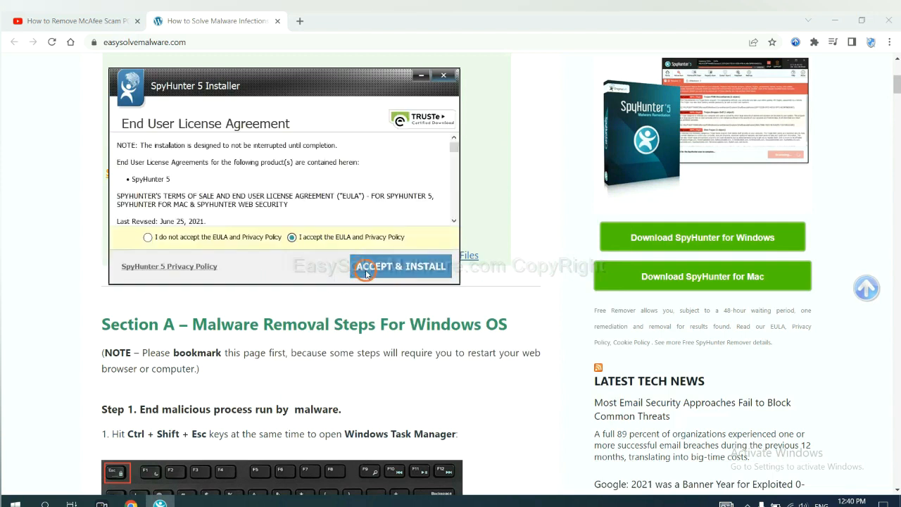
pyautogui.click(400, 266)
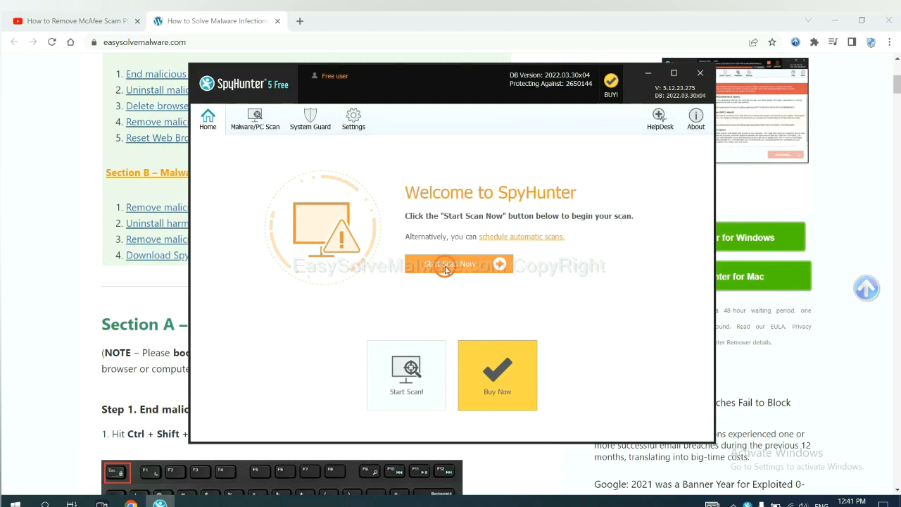
# - Run a SpyHunter scan and continue past the unknown startup object to the registration options
pyautogui.click(451, 264)
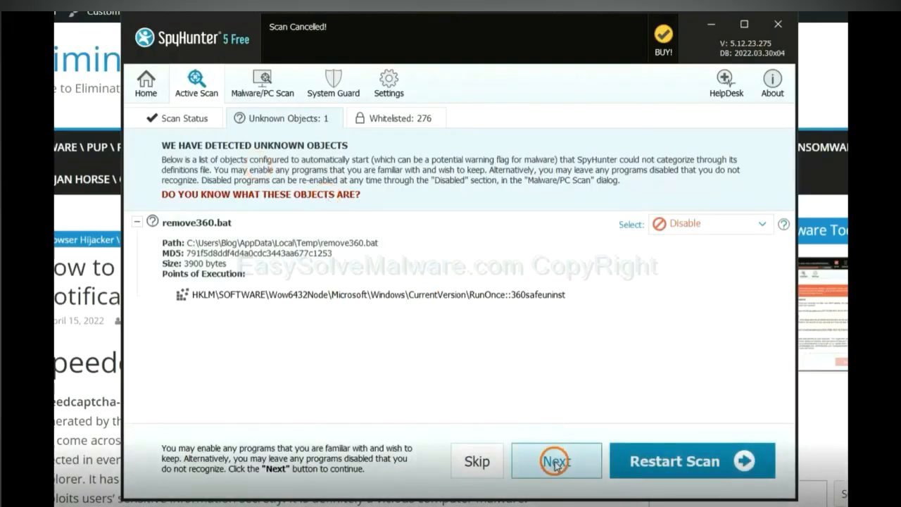
pyautogui.click(555, 461)
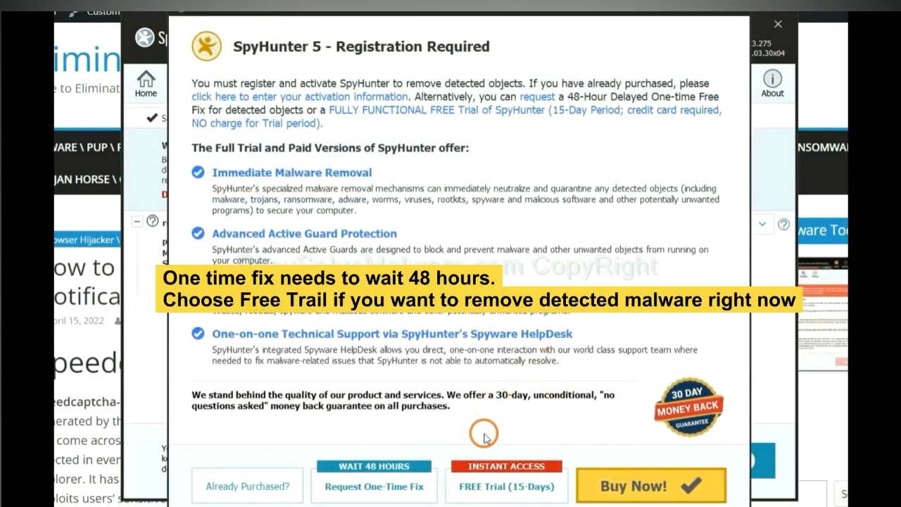
pyautogui.moveTo(484, 426)
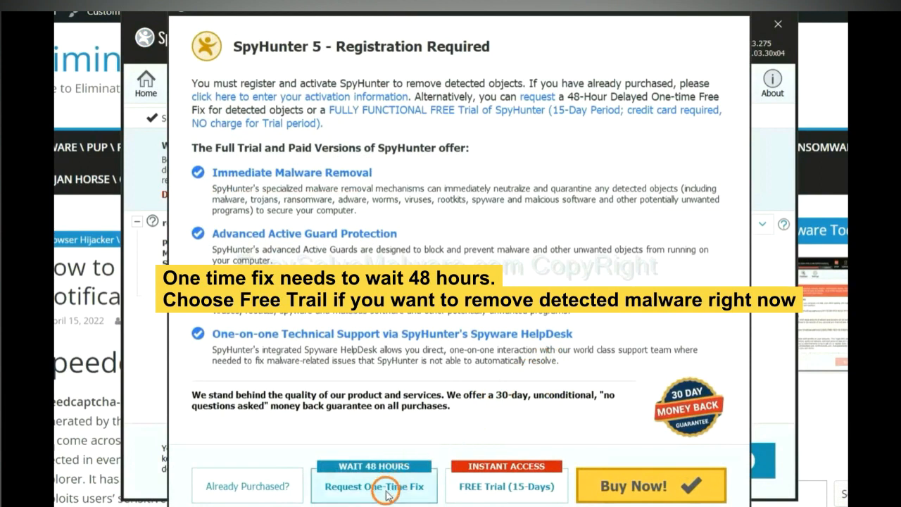
pyautogui.moveTo(498, 486)
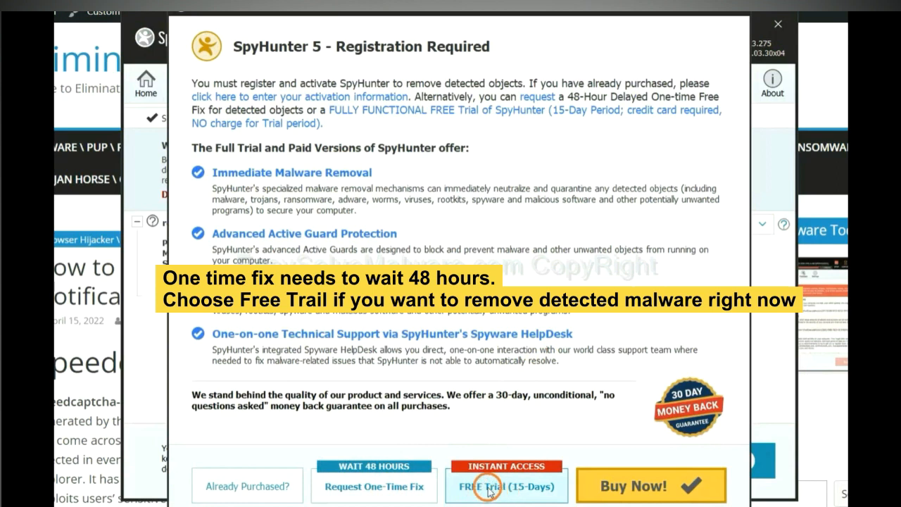
pyautogui.moveTo(480, 486)
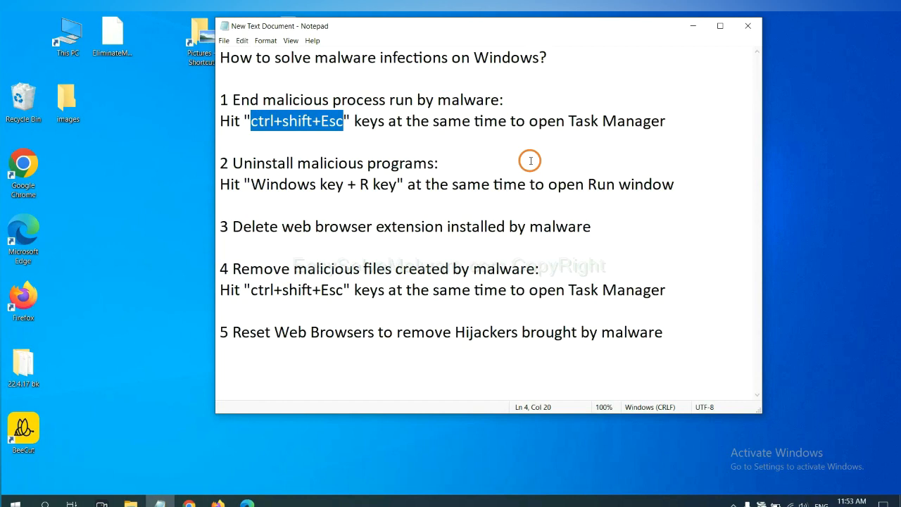
# - Check Task Manager's running processes, then close it to return to the removal-steps note
pyautogui.click(328, 121)
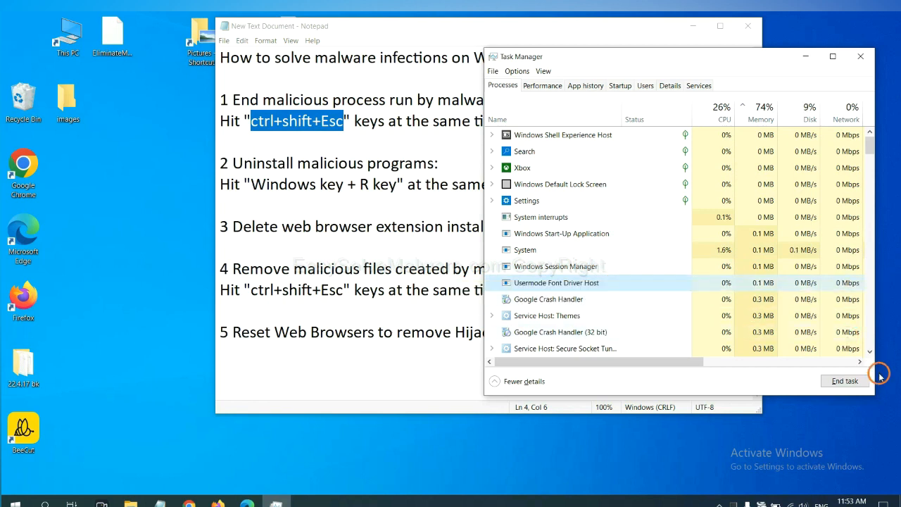
pyautogui.moveTo(841, 45)
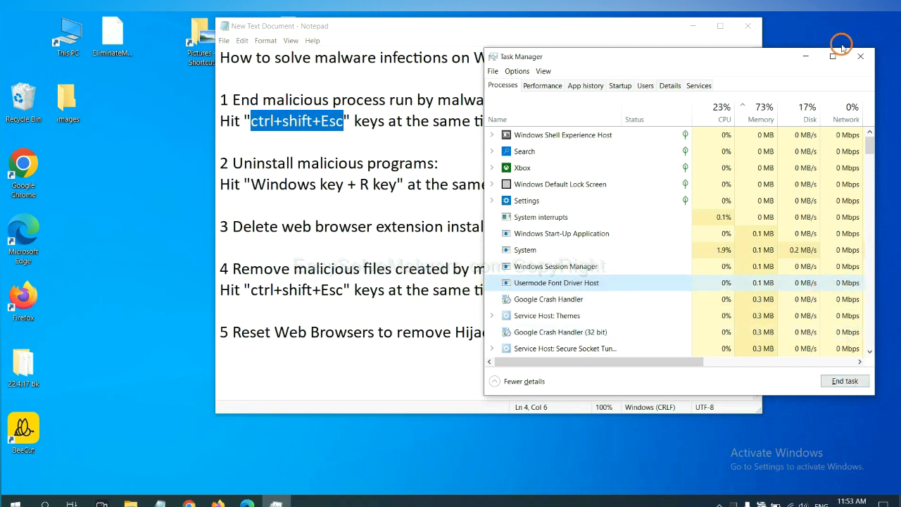
pyautogui.click(860, 56)
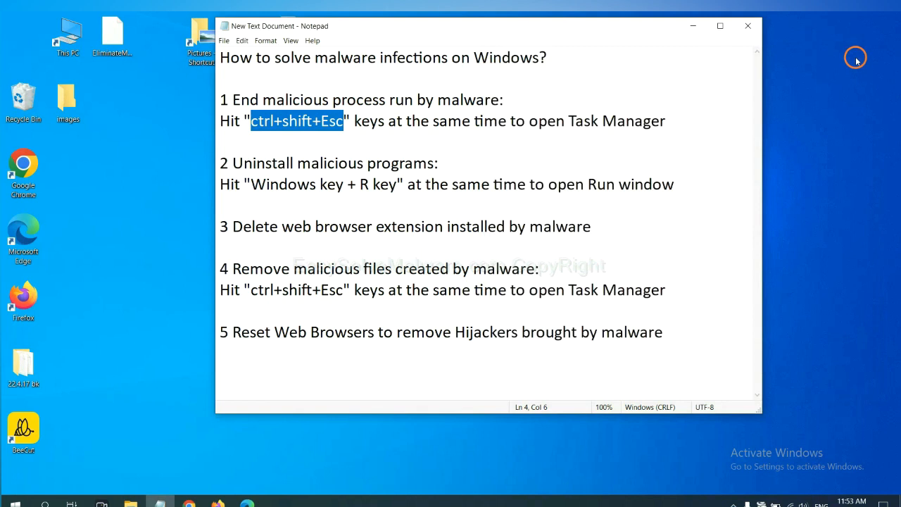
pyautogui.click(414, 184)
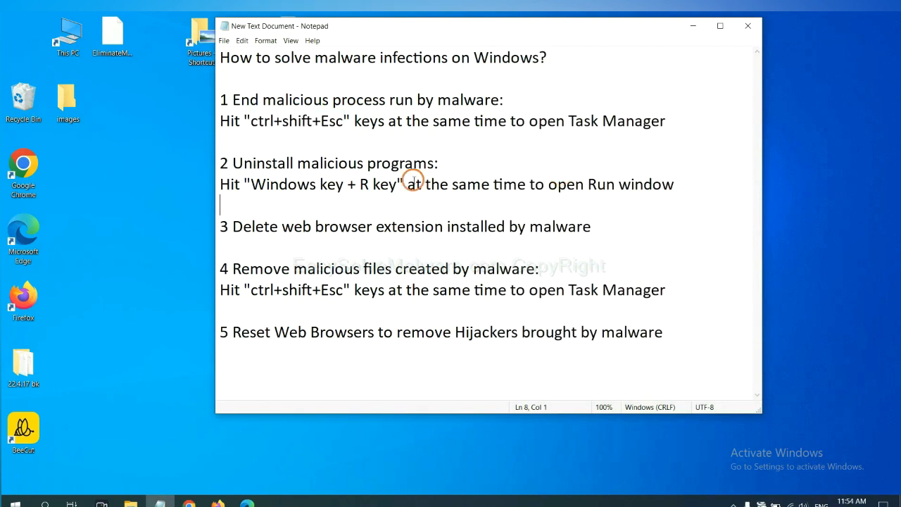
pyautogui.moveTo(187, 191)
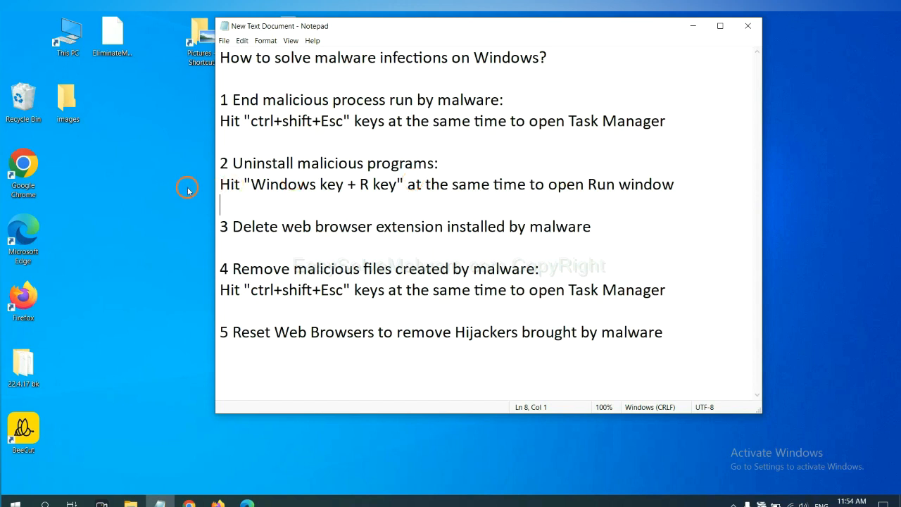
# - Highlight step 2 in the note and run 'control panel' from the Run box
pyautogui.doubleClick(284, 183)
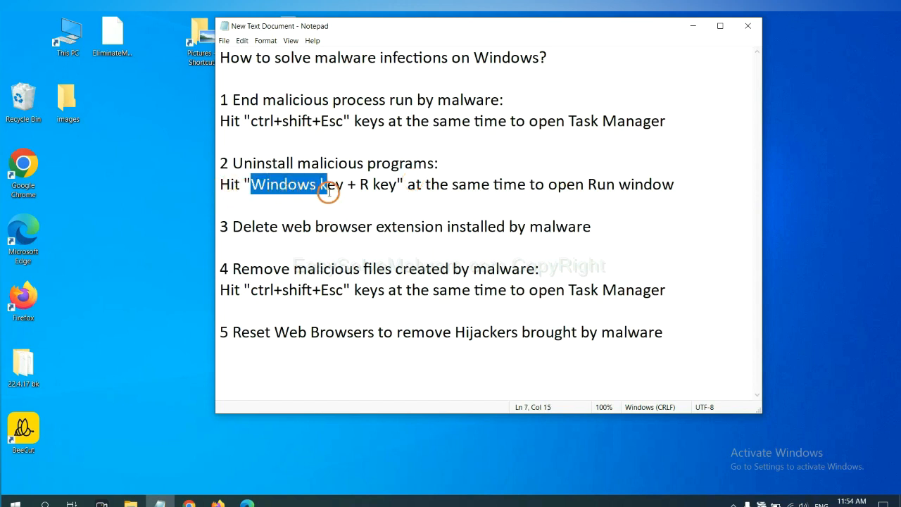
pyautogui.moveTo(319, 183); pyautogui.dragTo(397, 184)
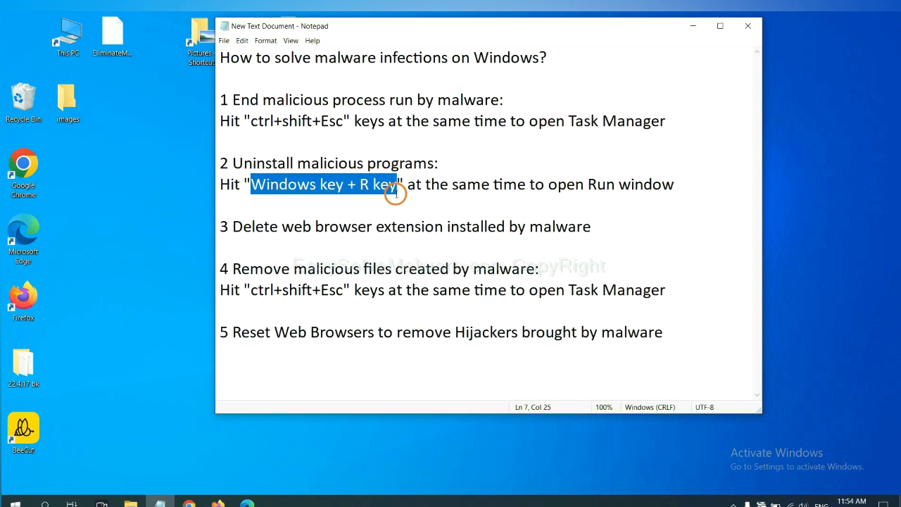
pyautogui.press('win+r')
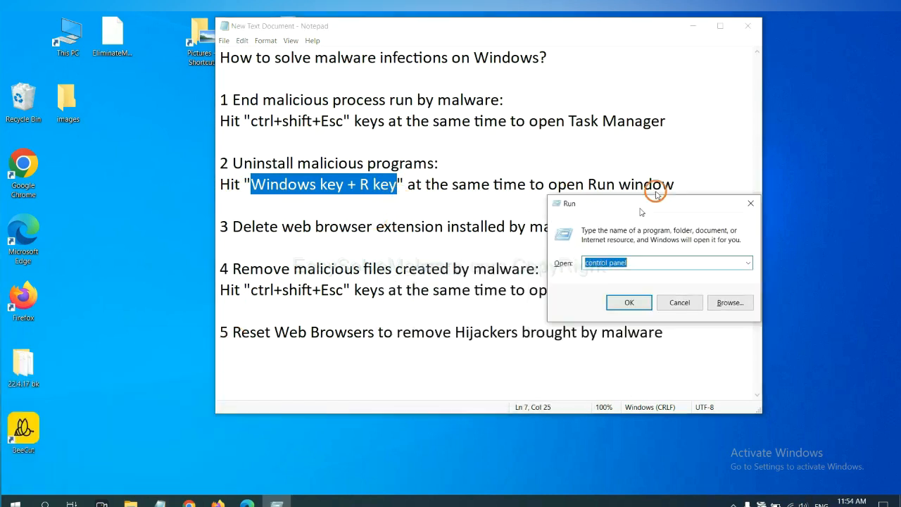
pyautogui.moveTo(655, 203); pyautogui.dragTo(701, 161)
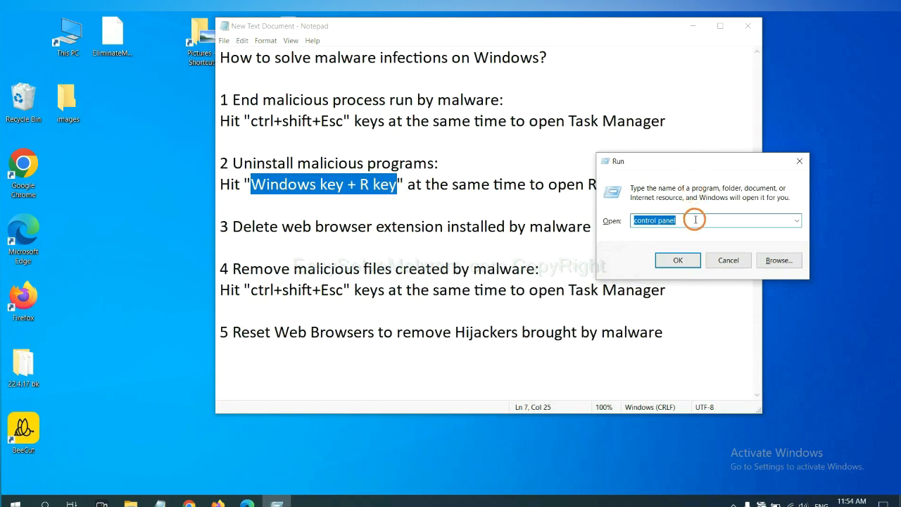
pyautogui.click(697, 220)
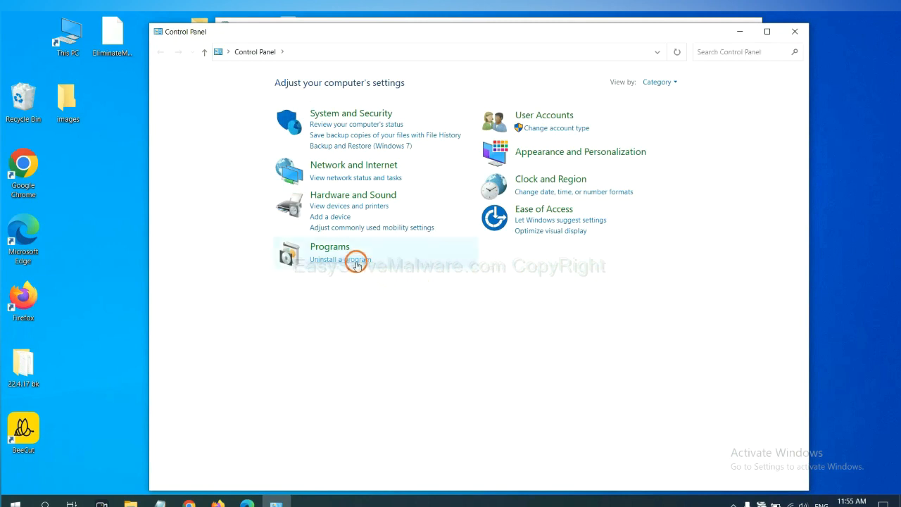
# - Open Uninstall a program and select Xiph.Org Open Codecs in the list
pyautogui.click(340, 259)
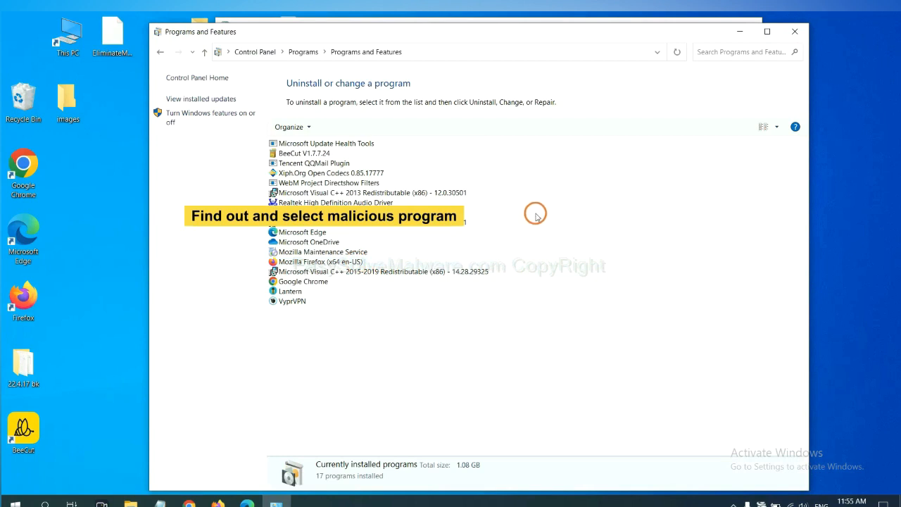
pyautogui.moveTo(547, 203)
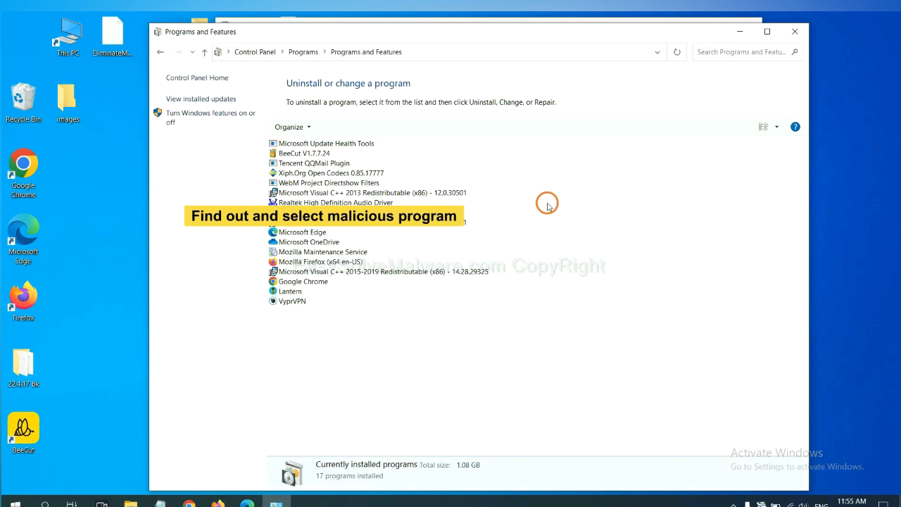
pyautogui.click(330, 173)
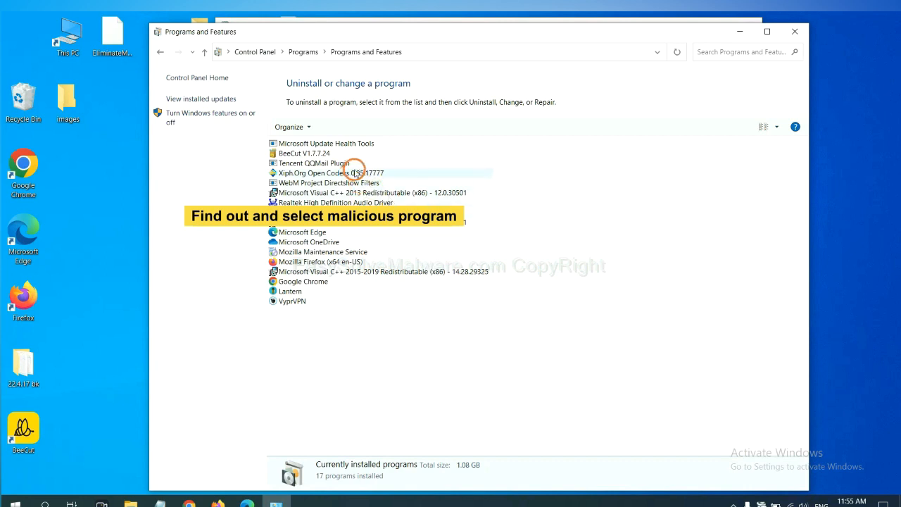
pyautogui.click(331, 173)
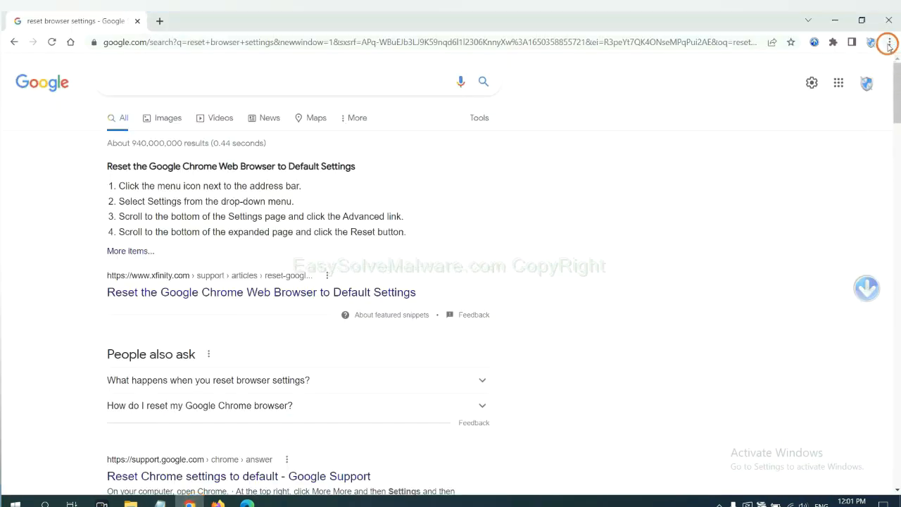
# - Open Chrome's Extensions page via More tools to review the Scroll To Top extension
pyautogui.click(888, 42)
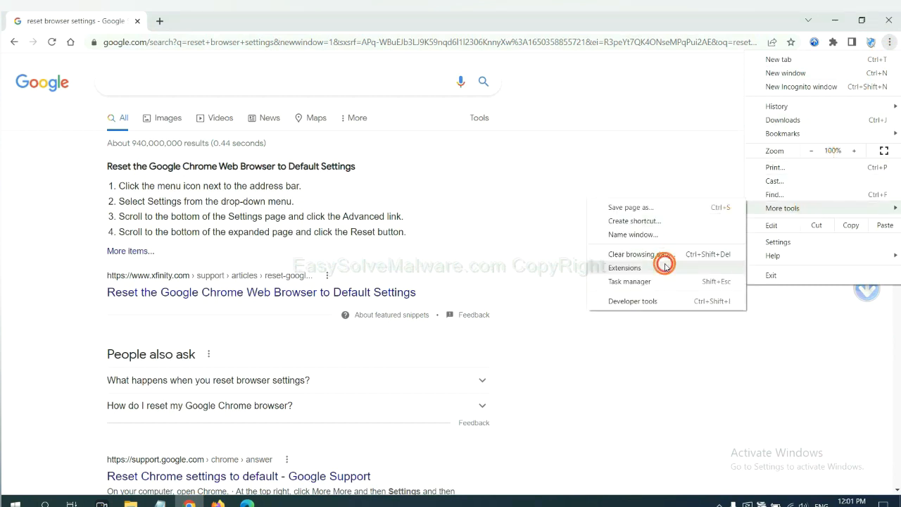
pyautogui.click(624, 268)
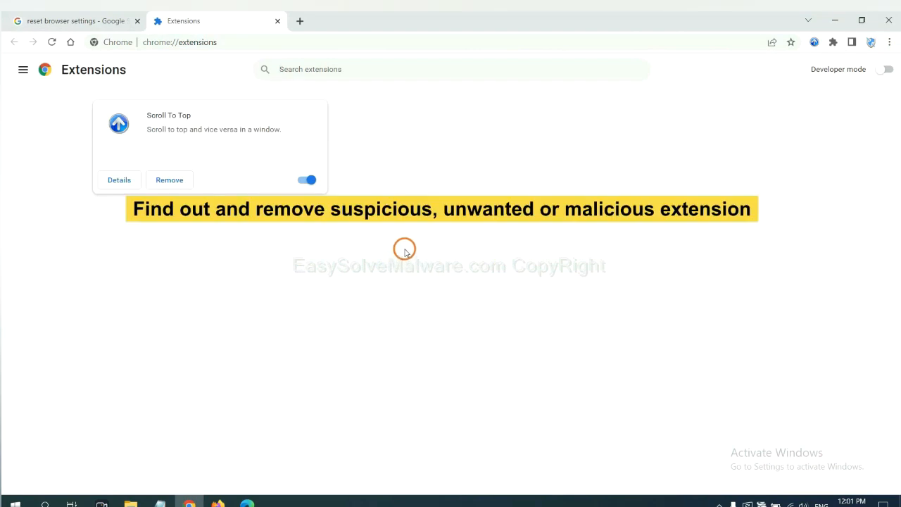
pyautogui.moveTo(409, 242)
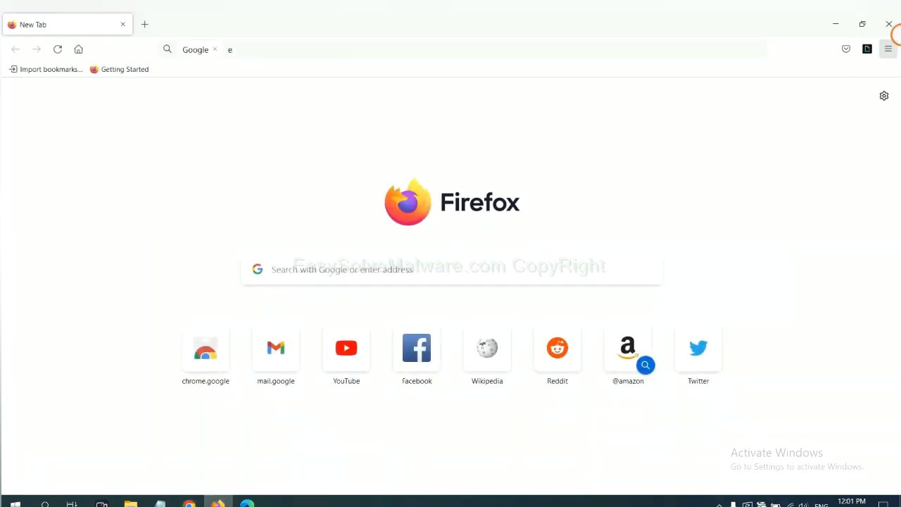
# - Review installed Firefox add-ons such as GIPHY for Firefox in Add-ons and themes
pyautogui.click(889, 49)
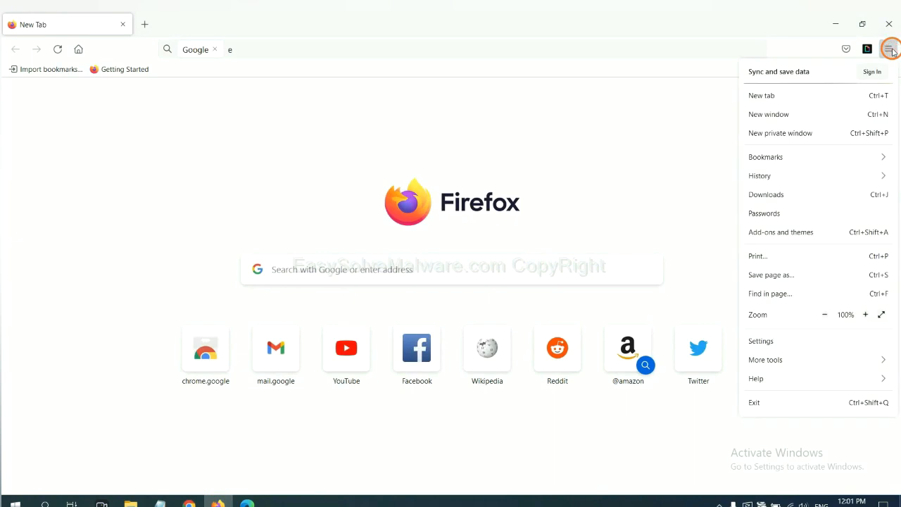
pyautogui.moveTo(804, 175)
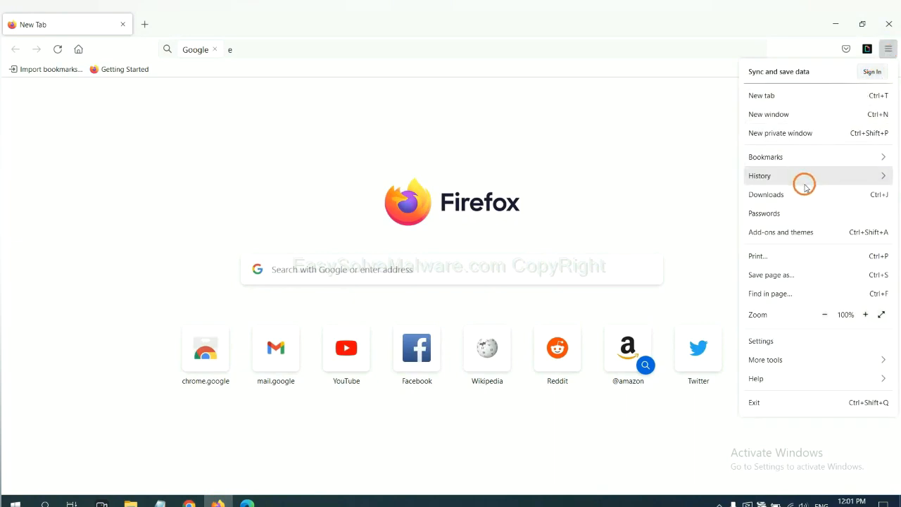
pyautogui.moveTo(788, 238)
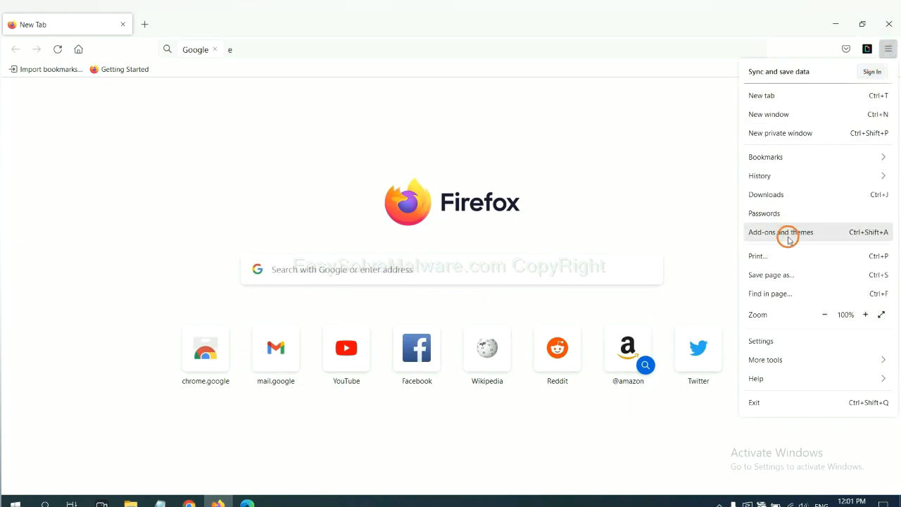
pyautogui.click(780, 232)
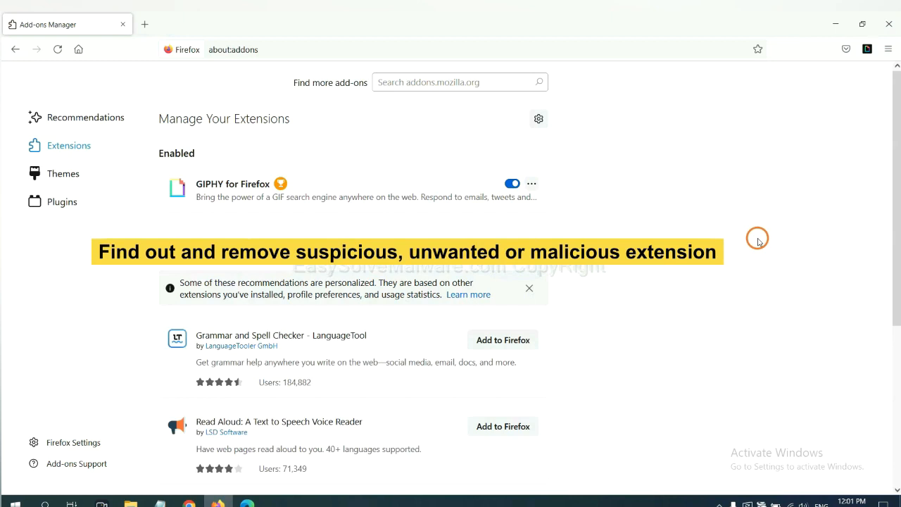
pyautogui.moveTo(587, 213)
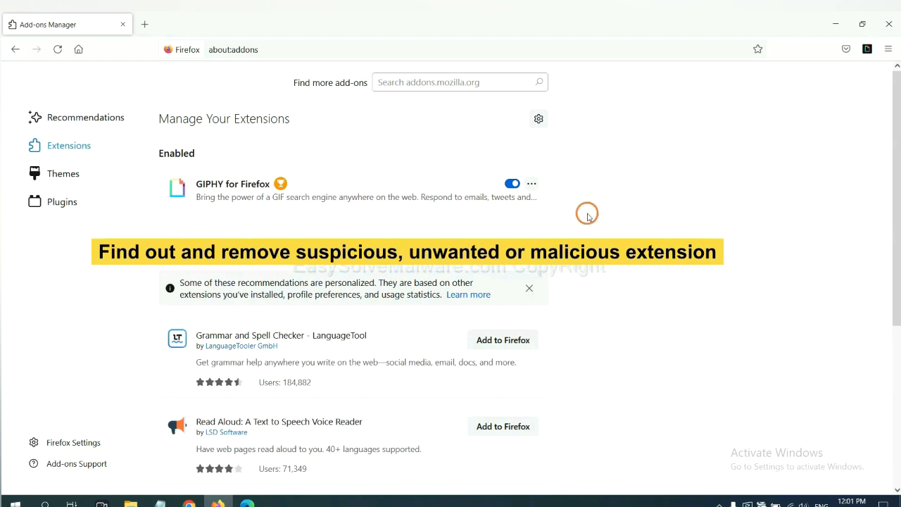
pyautogui.click(531, 183)
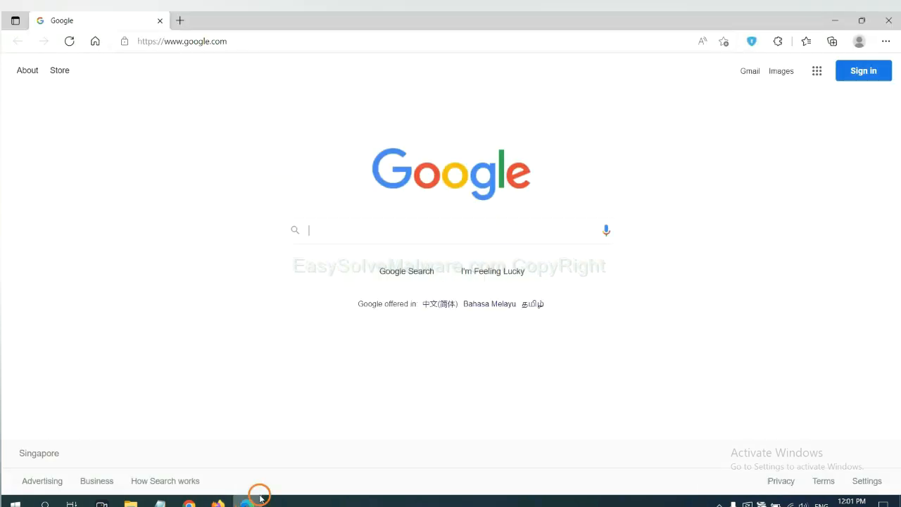
pyautogui.moveTo(879, 53)
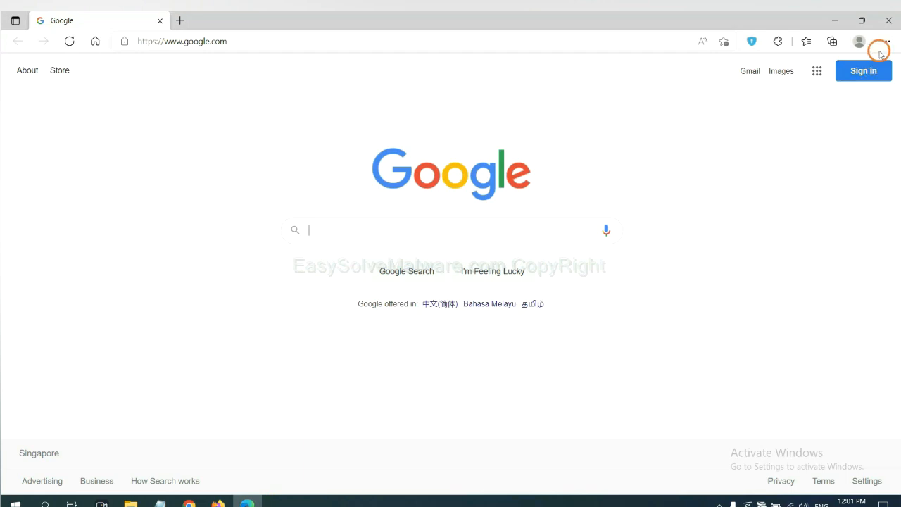
# - Remove ArcVpn Free Fast VPN Proxy from Edge's Manage extensions page and confirm
pyautogui.click(884, 42)
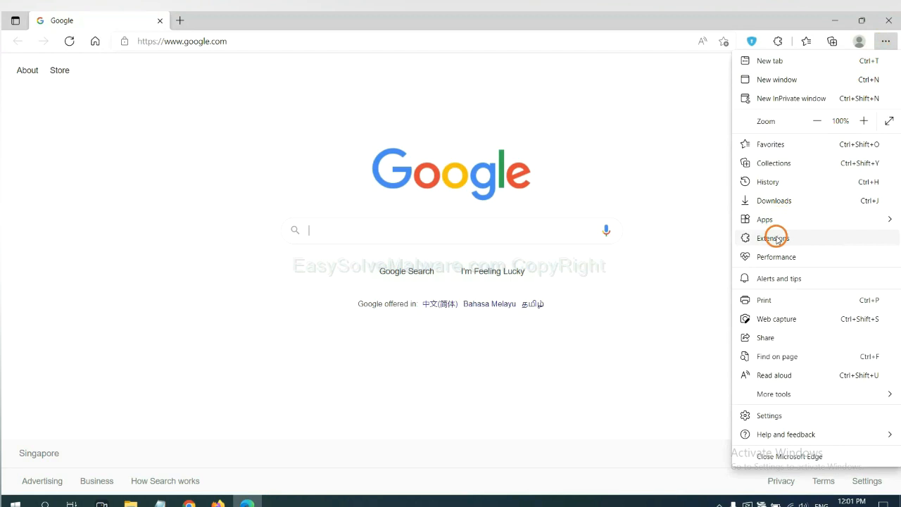
pyautogui.click(773, 237)
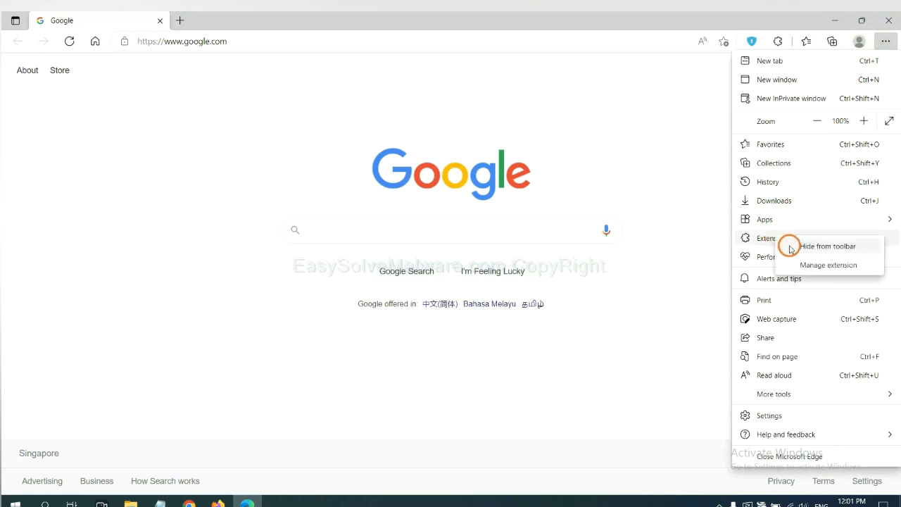
pyautogui.moveTo(810, 264)
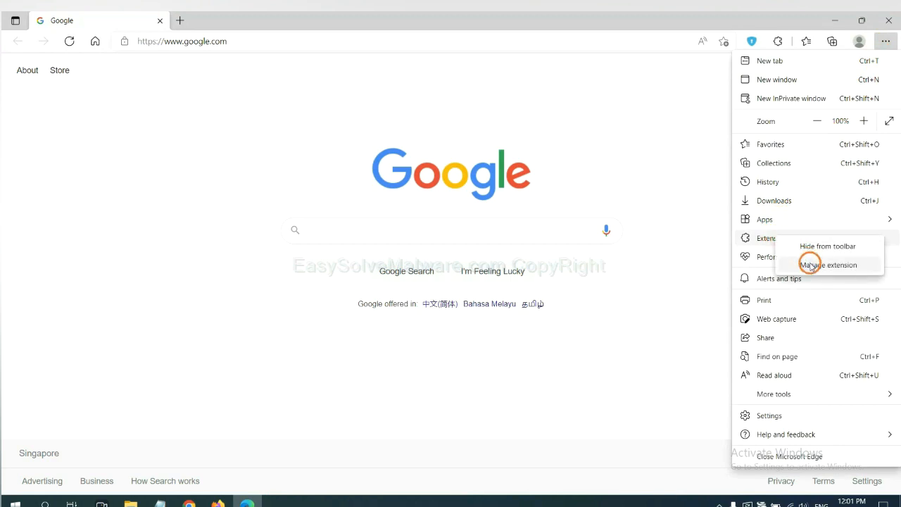
pyautogui.click(828, 265)
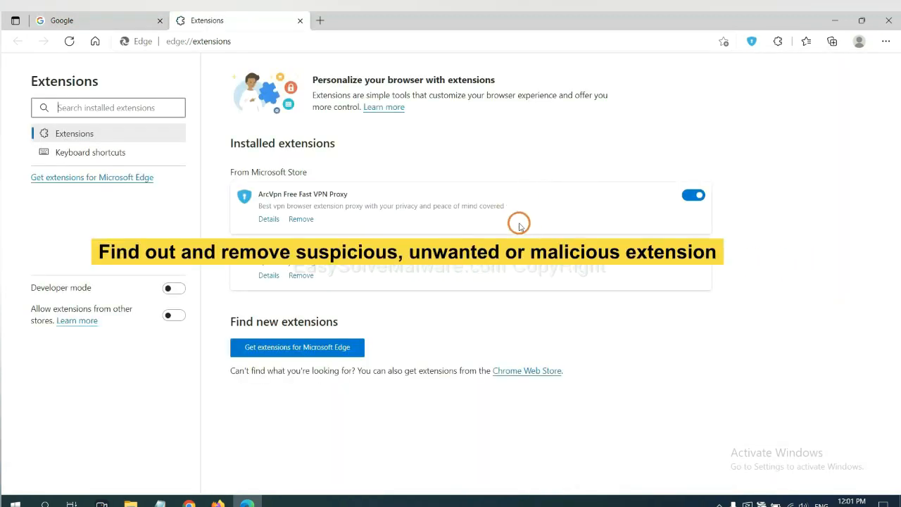
pyautogui.moveTo(374, 235)
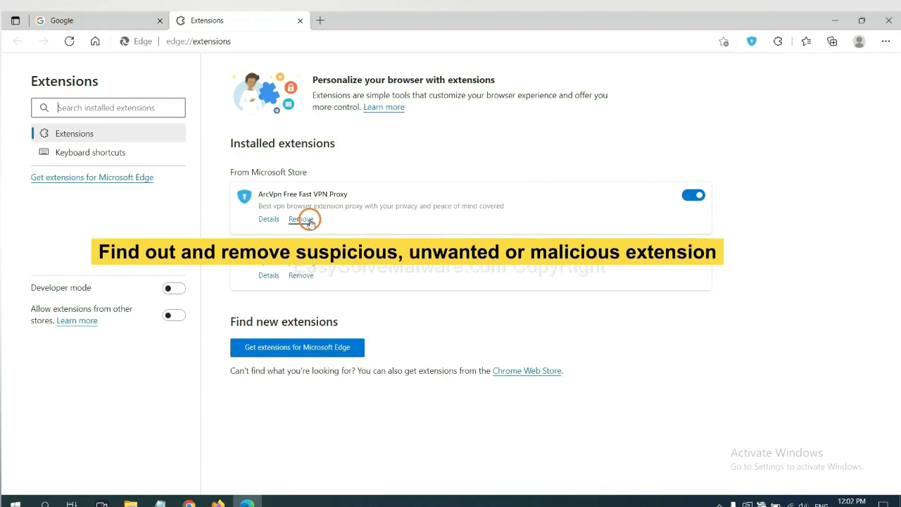
pyautogui.click(301, 219)
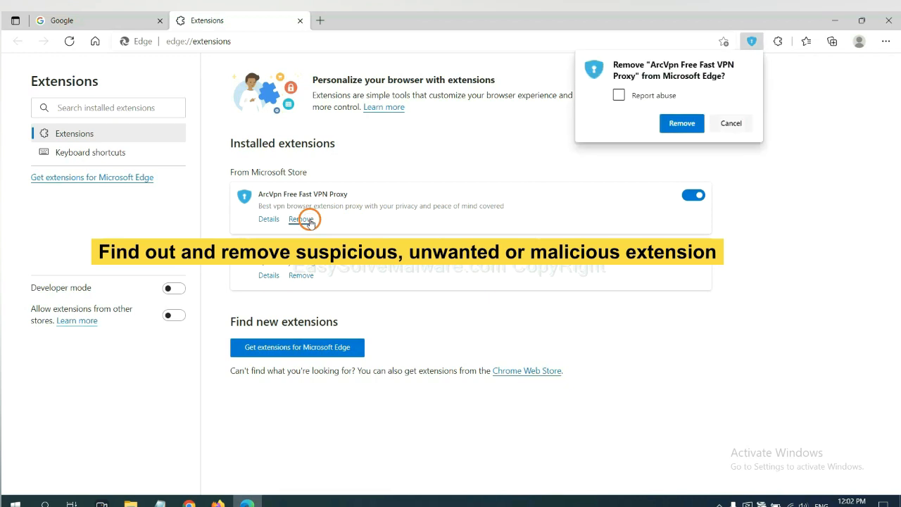
pyautogui.click(681, 123)
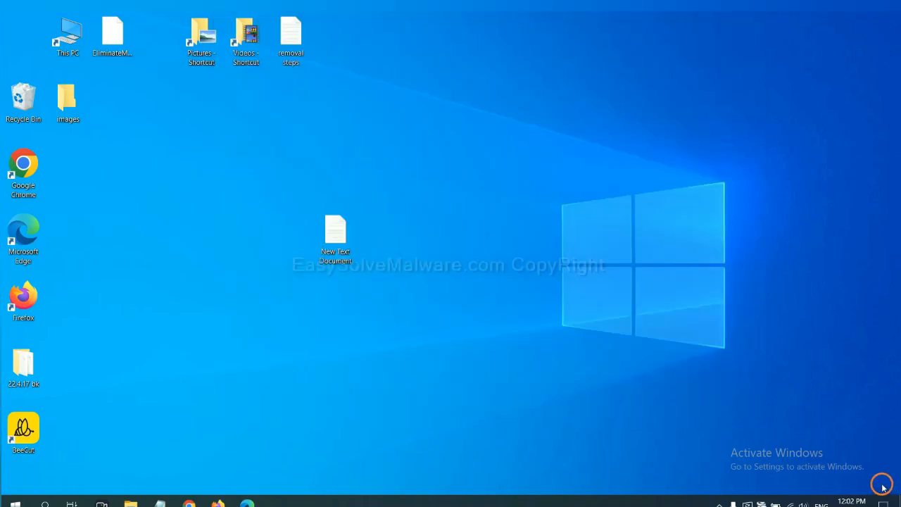
# - Open the New Text Document notes, read step 4, and launch regedit
pyautogui.doubleClick(335, 232)
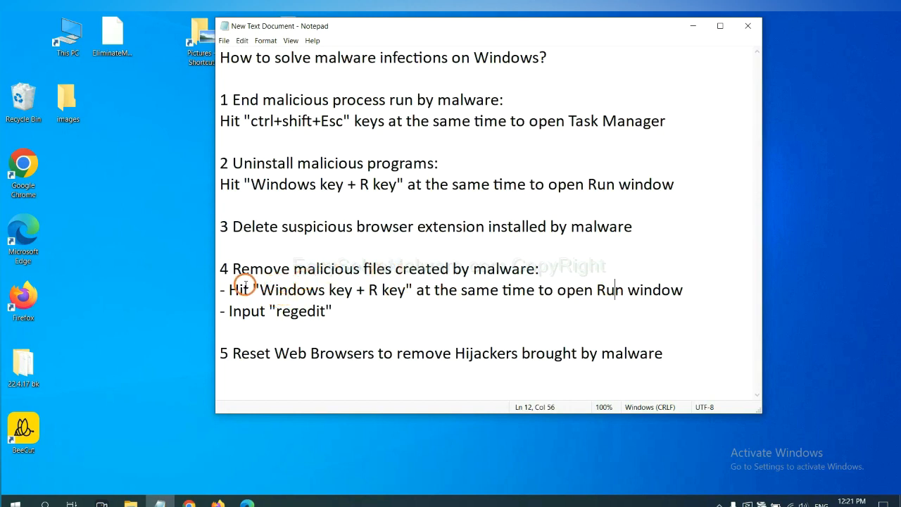
pyautogui.moveTo(220, 290); pyautogui.dragTo(328, 289)
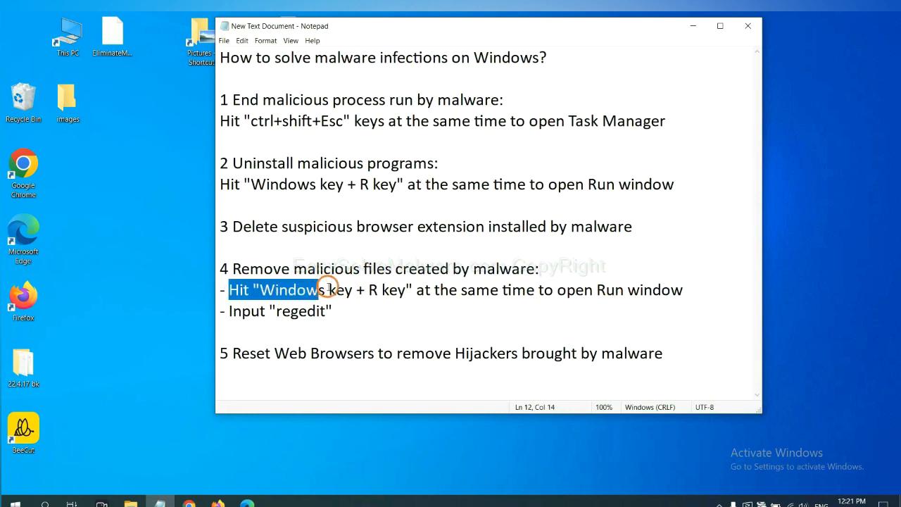
pyautogui.click(524, 289)
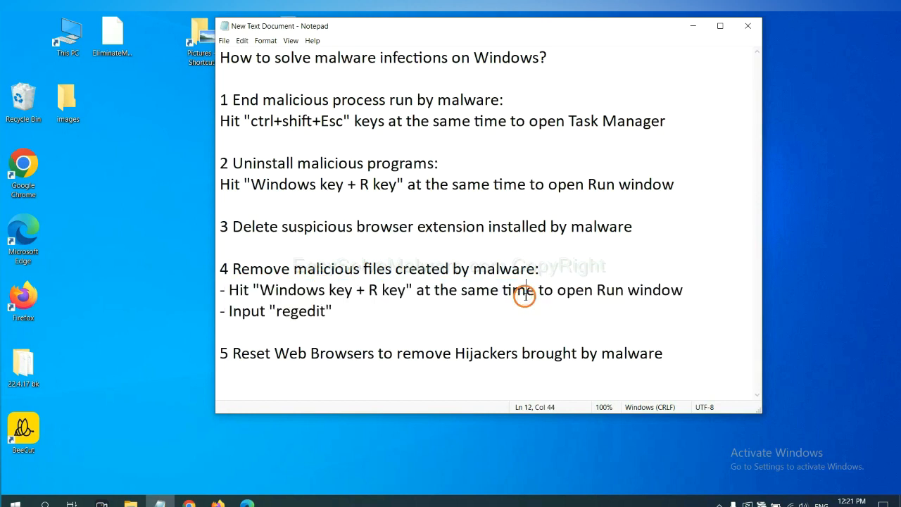
pyautogui.press('Win+r')
pyautogui.write('regedit')
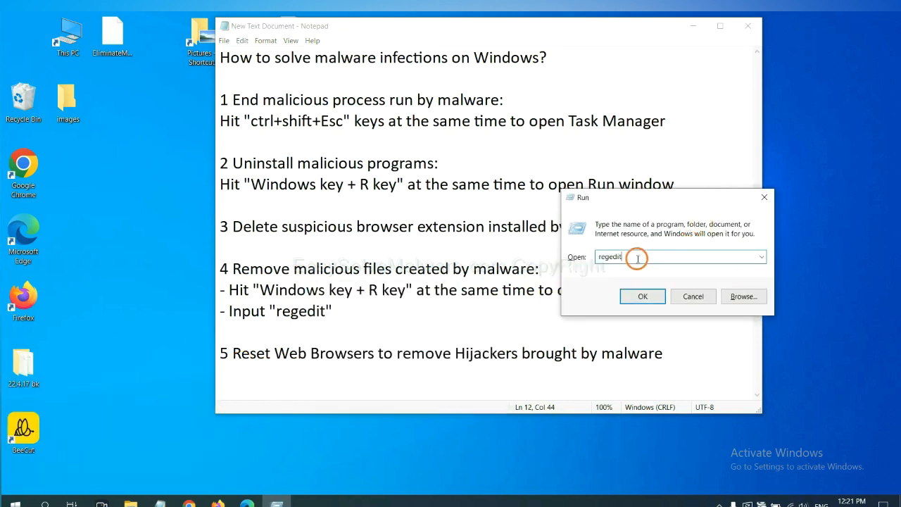
pyautogui.click(642, 295)
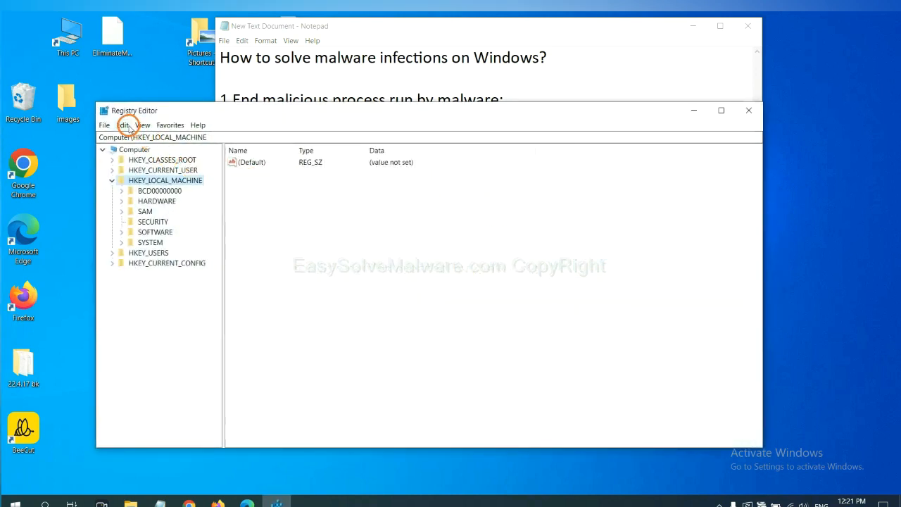
# - Search the registry via Edit > Find for 'beecut' in keys, values and data
pyautogui.click(122, 124)
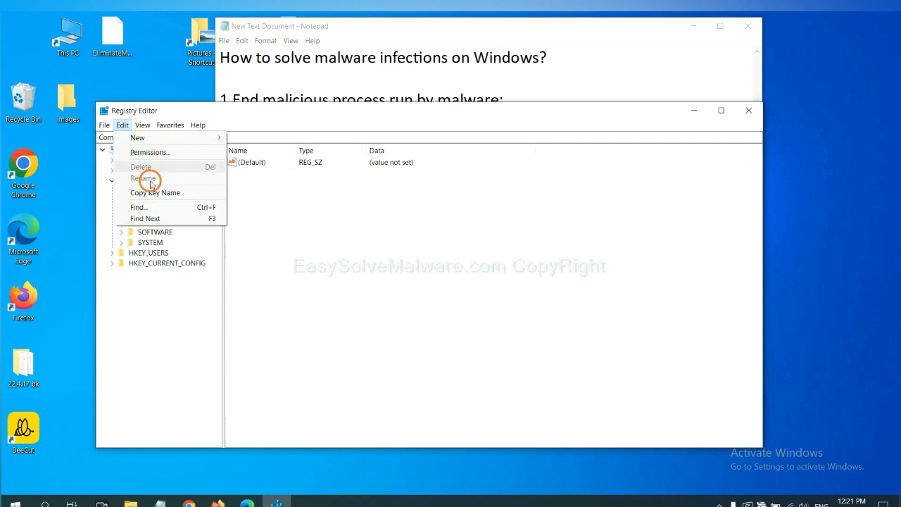
pyautogui.moveTo(159, 207)
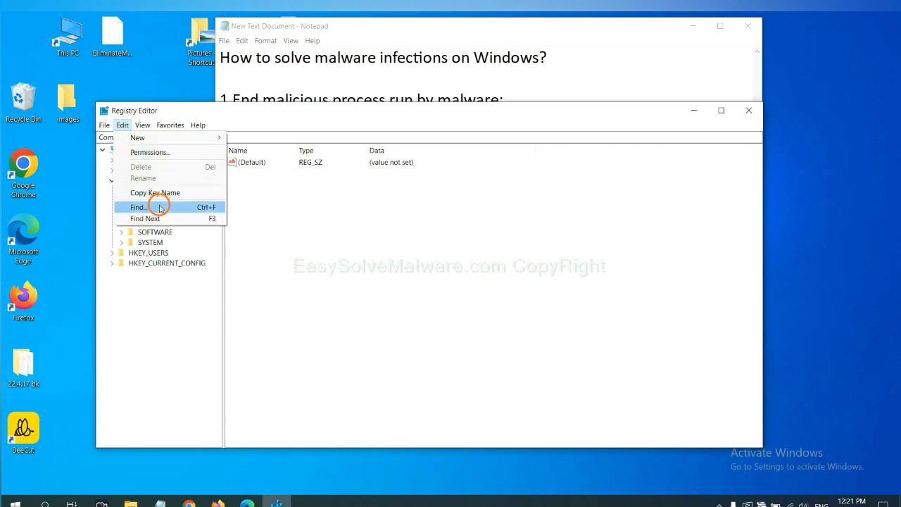
pyautogui.click(139, 207)
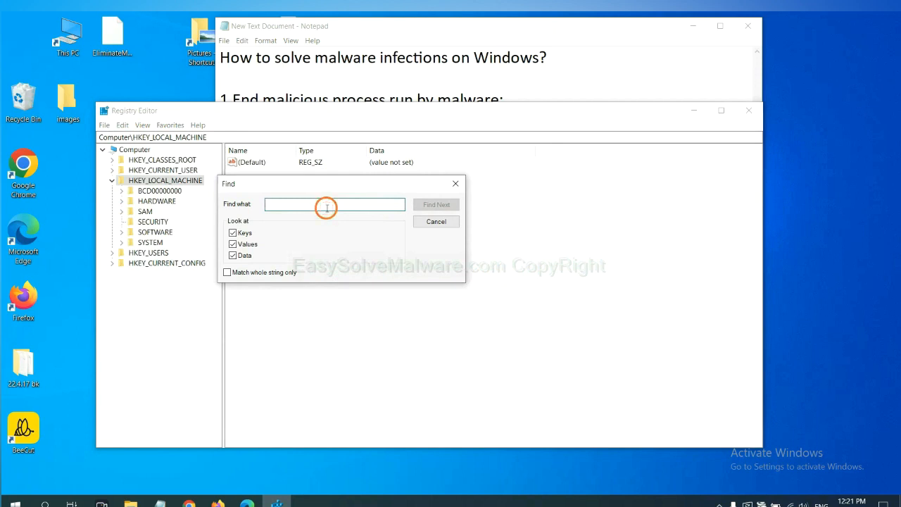
pyautogui.write('Input the name of malware')
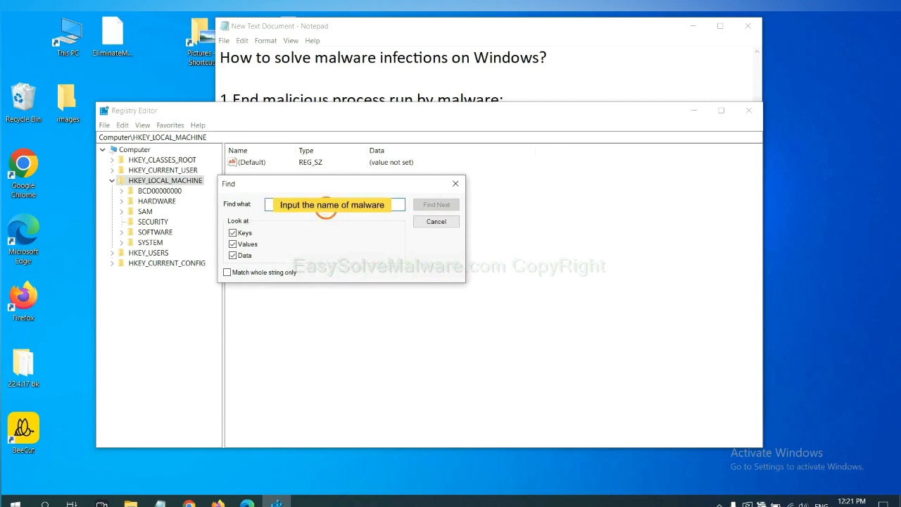
pyautogui.write('beecut')
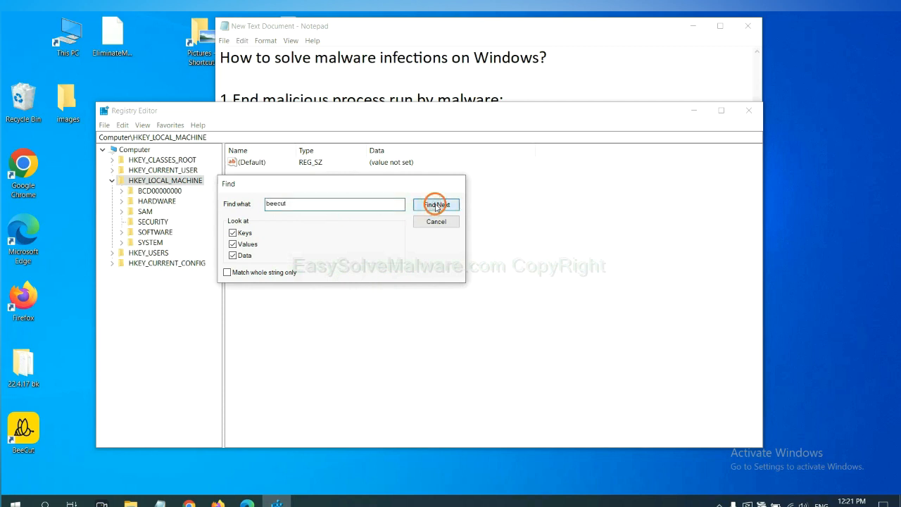
pyautogui.click(437, 205)
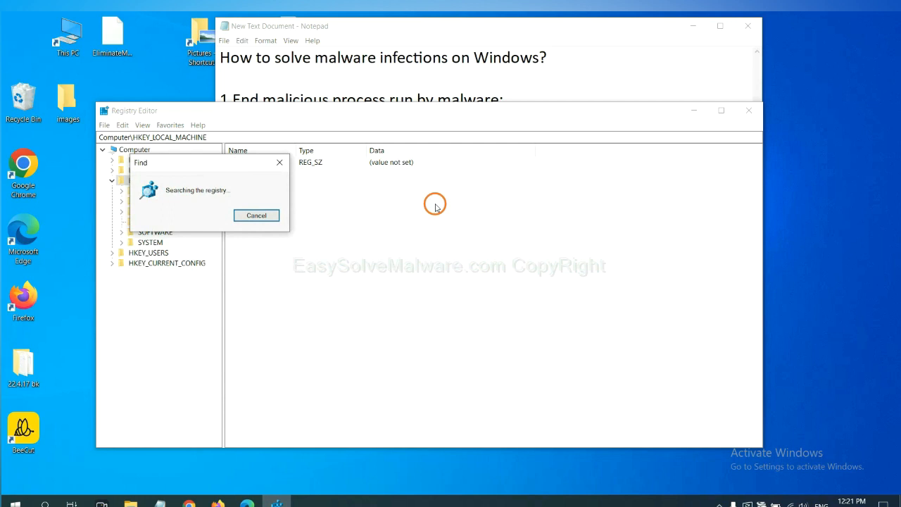
pyautogui.moveTo(435, 215)
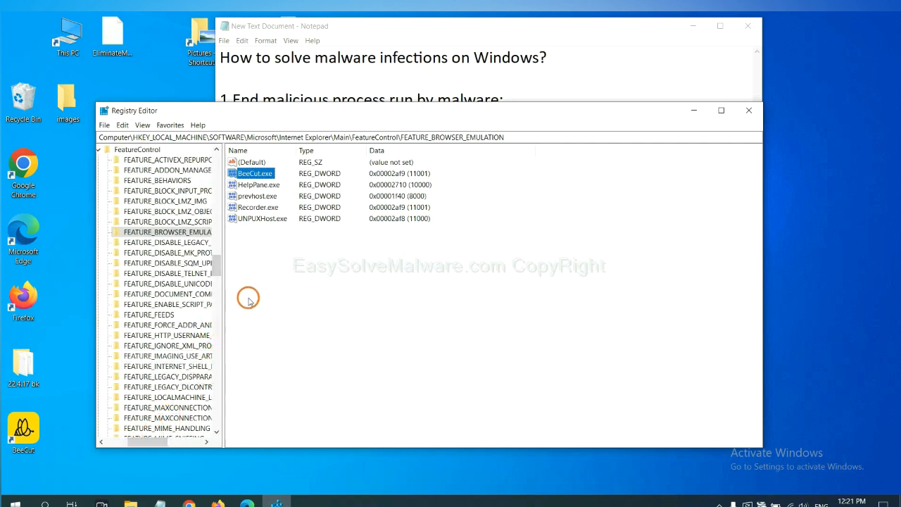
pyautogui.moveTo(242, 282)
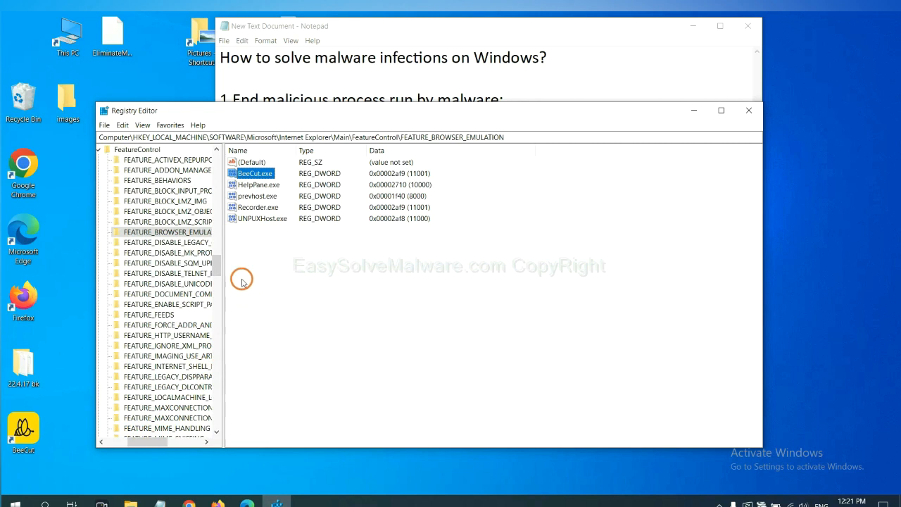
# - Right-click the BeeCut.exe value found under FEATURE_BROWSER_EMULATION
pyautogui.rightClick(168, 231)
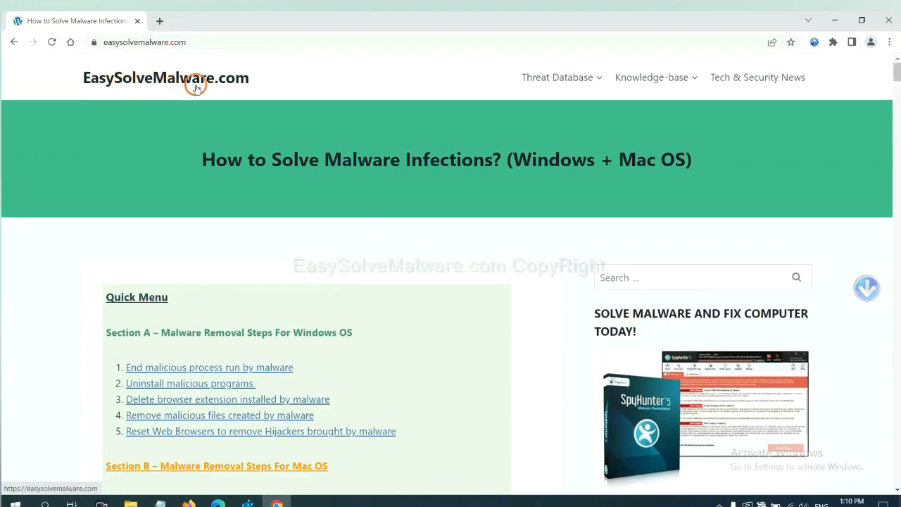
# - Scroll the EasySolveMalware guide down to the Quick Menu and Section A
pyautogui.scroll(-3)
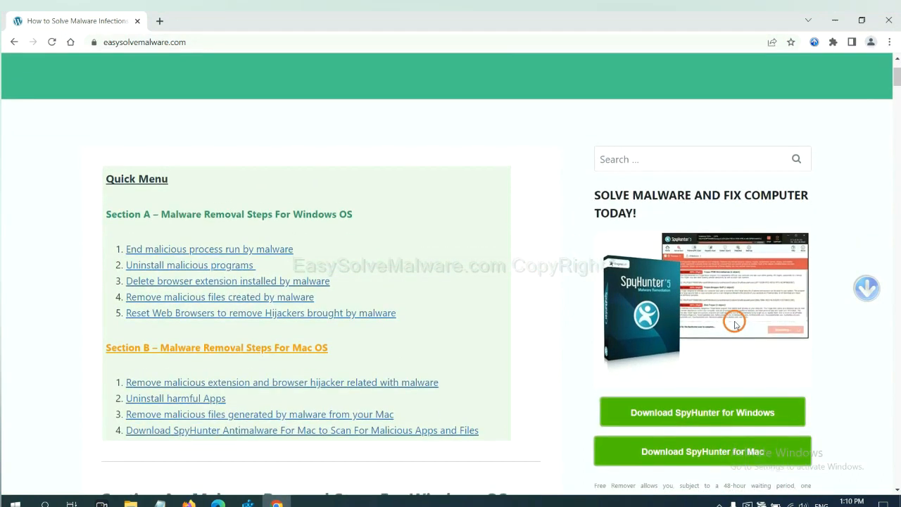
pyautogui.scroll(-3)
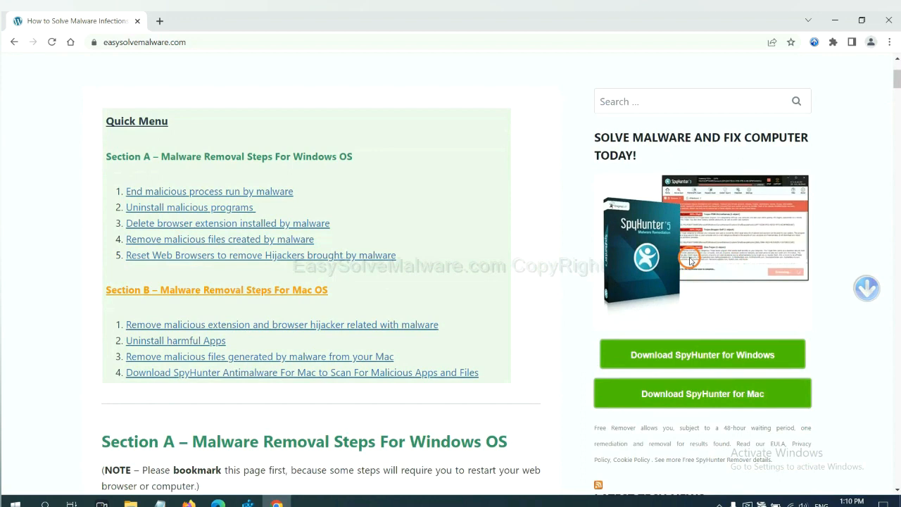
pyautogui.moveTo(702, 354)
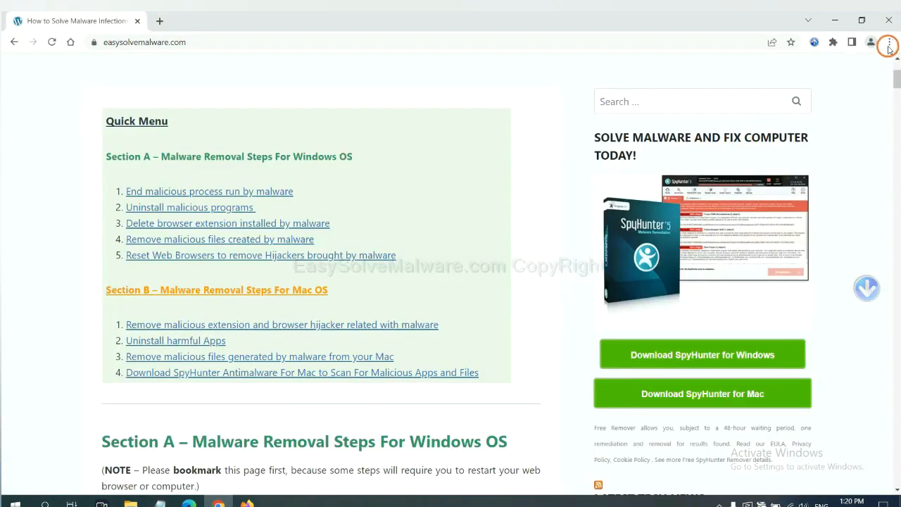
# - Search Chrome's settings page for 'reset'
pyautogui.click(888, 42)
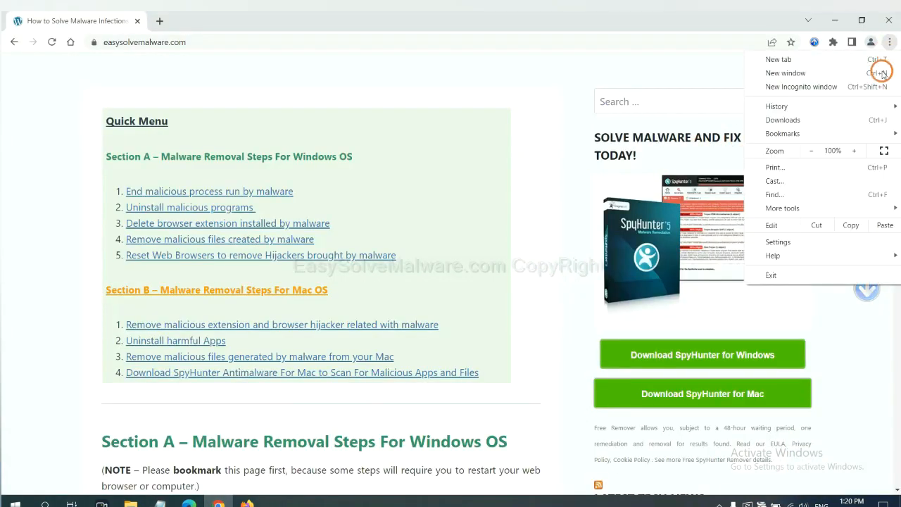
pyautogui.click(778, 241)
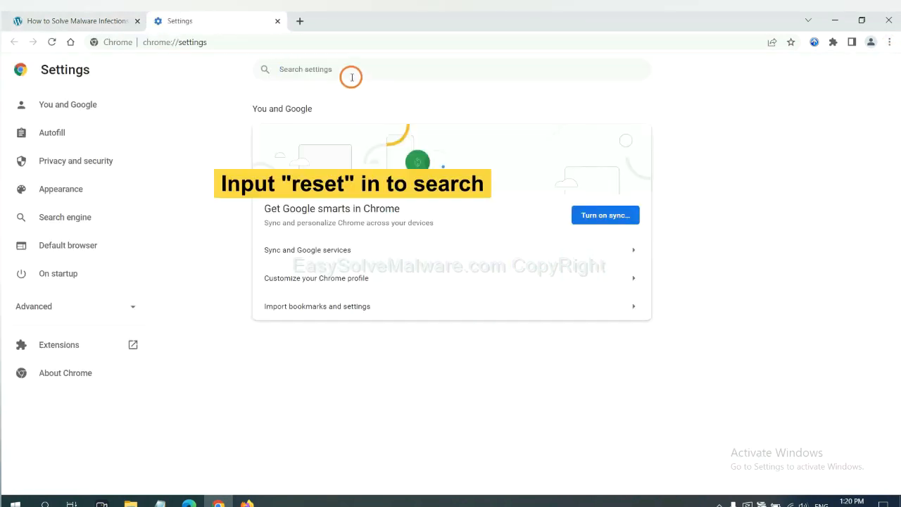
pyautogui.write('reset')
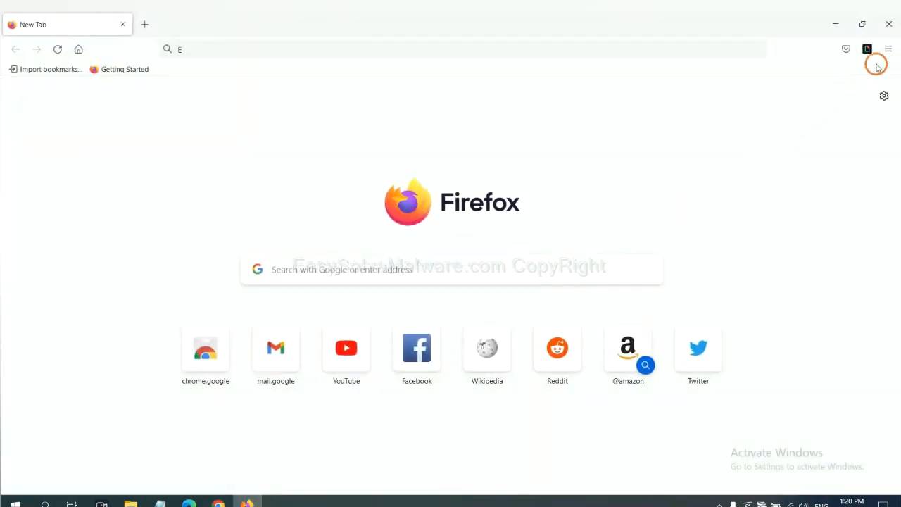
# - Go to Help > More troubleshooting information and choose Refresh Firefox
pyautogui.click(888, 49)
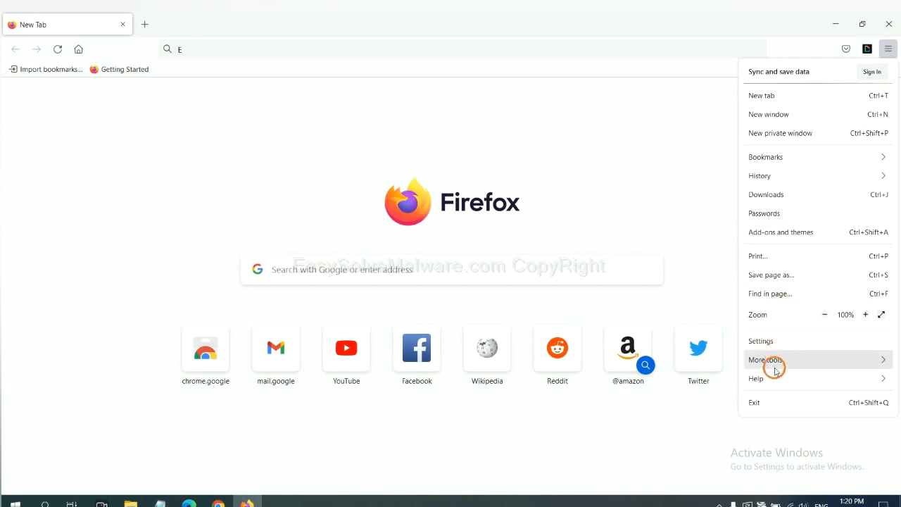
pyautogui.click(755, 378)
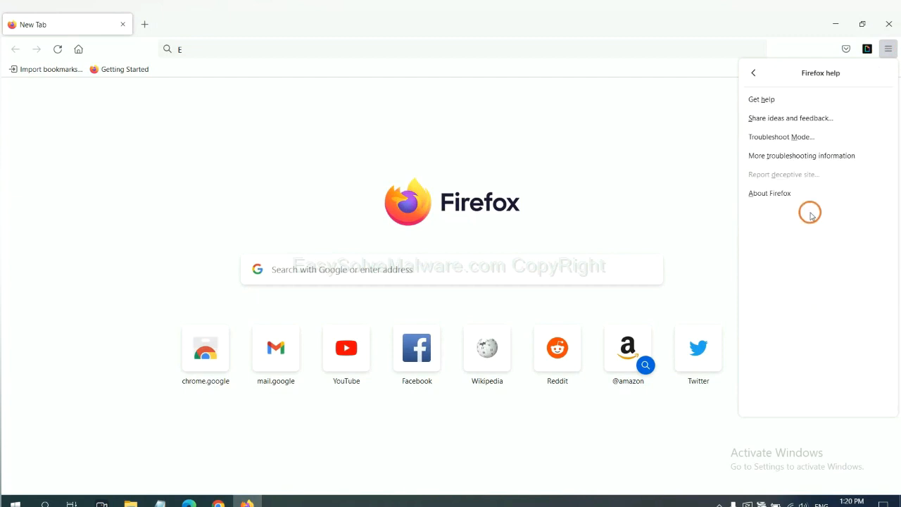
pyautogui.moveTo(801, 156)
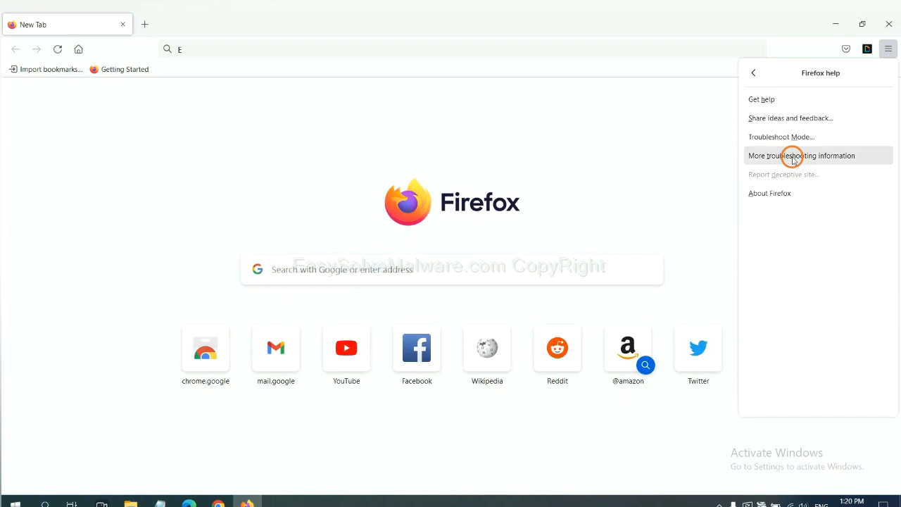
pyautogui.click(802, 155)
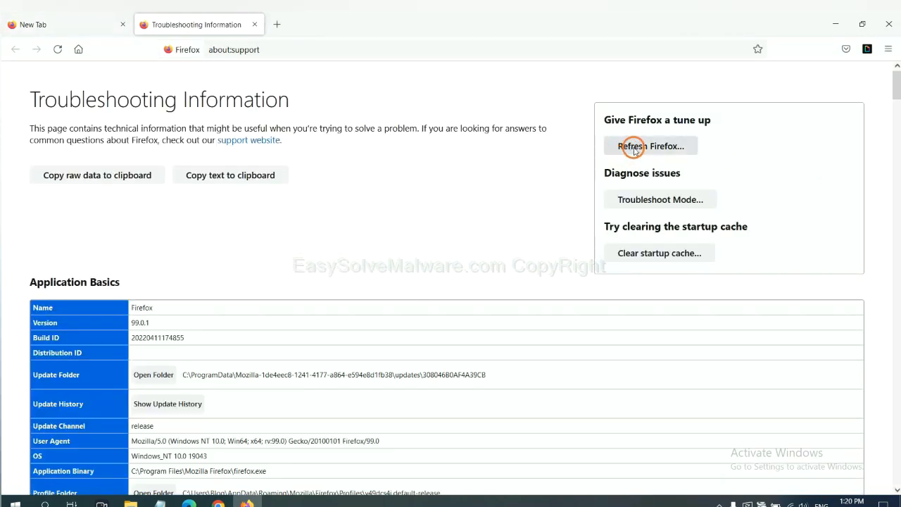
pyautogui.click(649, 145)
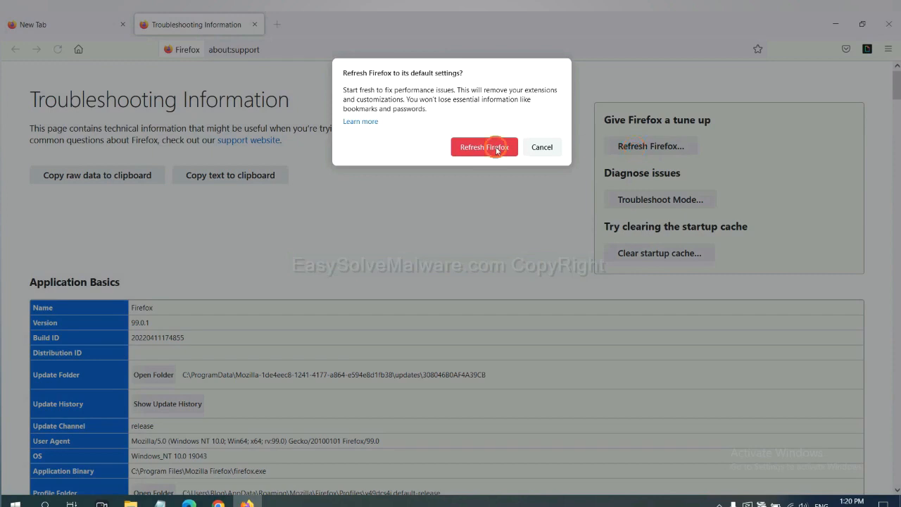
pyautogui.moveTo(232, 402)
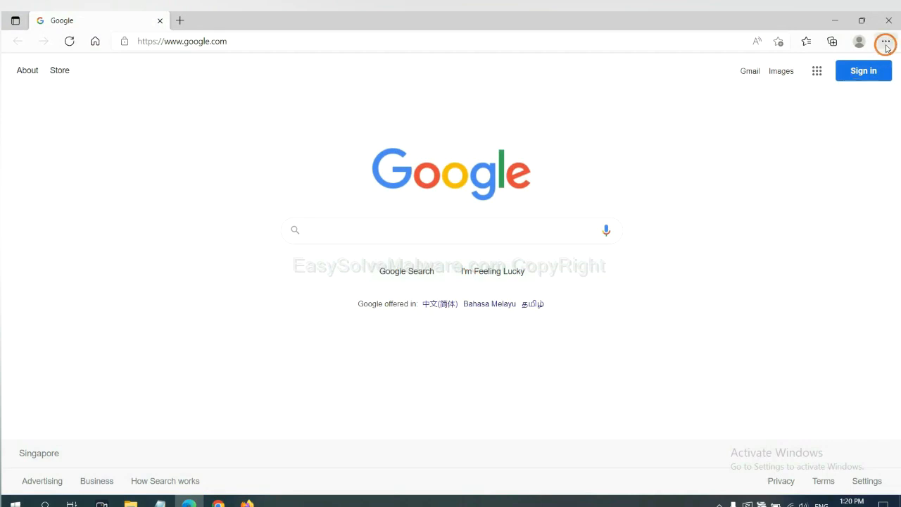
# - Search Edge settings for 'reset' and choose Restore settings to their default values
pyautogui.click(886, 42)
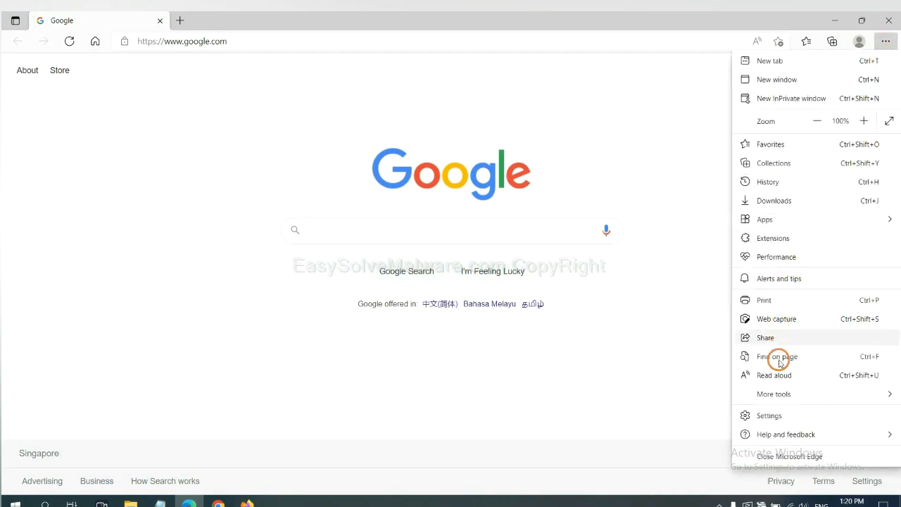
pyautogui.click(768, 415)
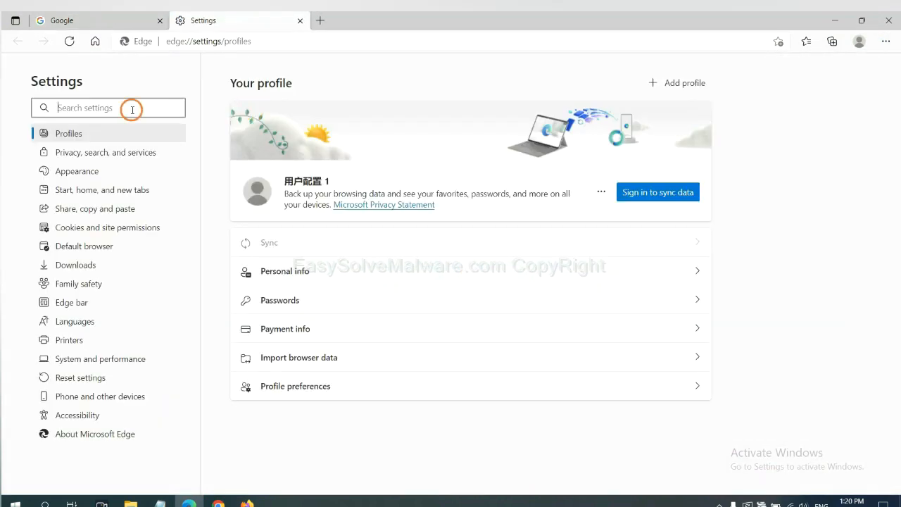
pyautogui.write('reset')
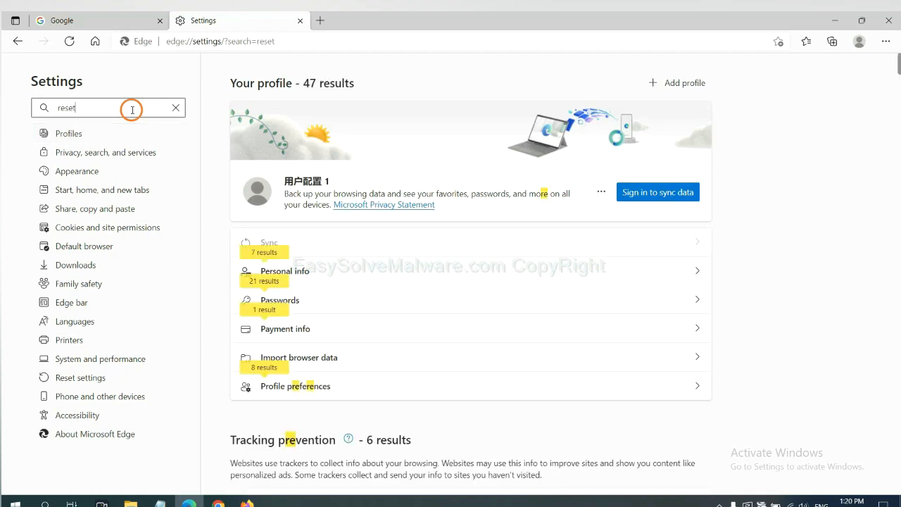
pyautogui.click(80, 378)
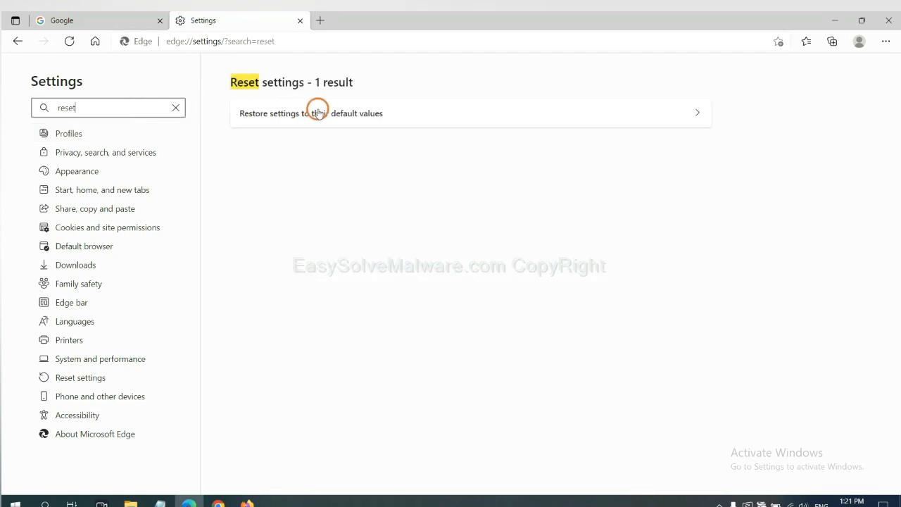
pyautogui.click(311, 113)
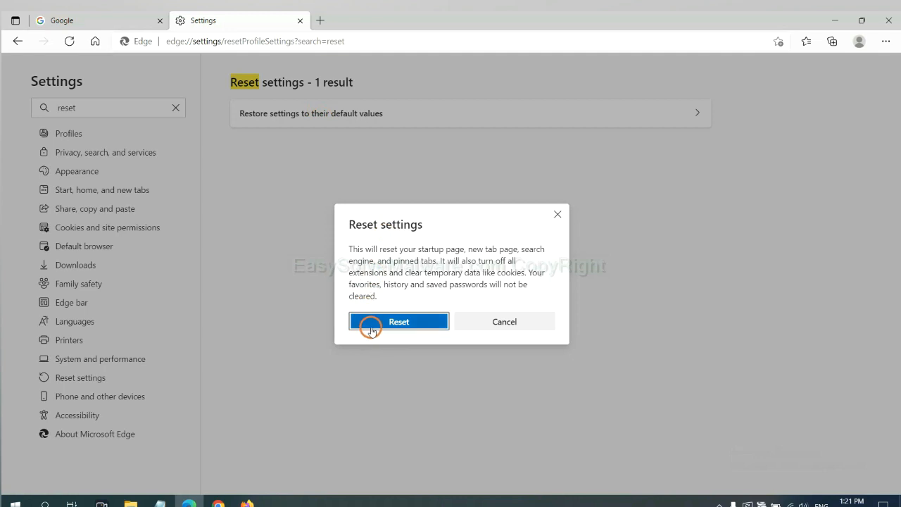
pyautogui.moveTo(507, 382)
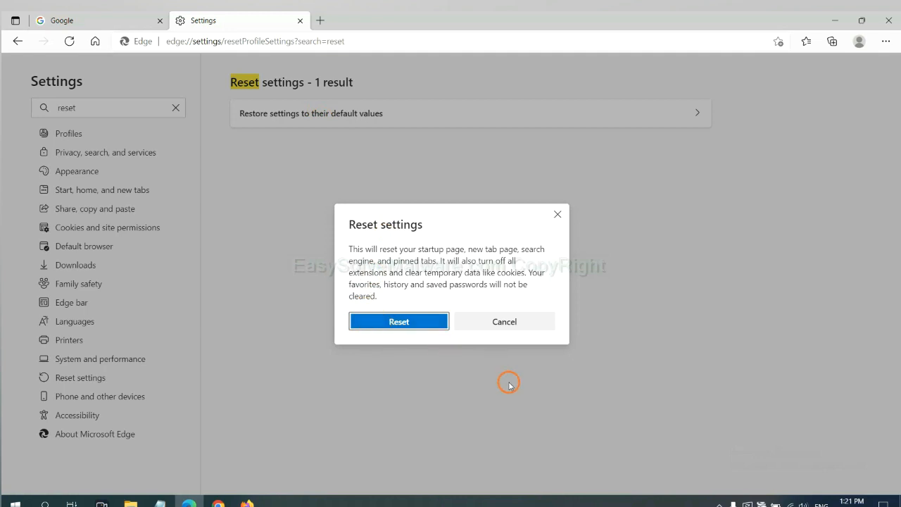